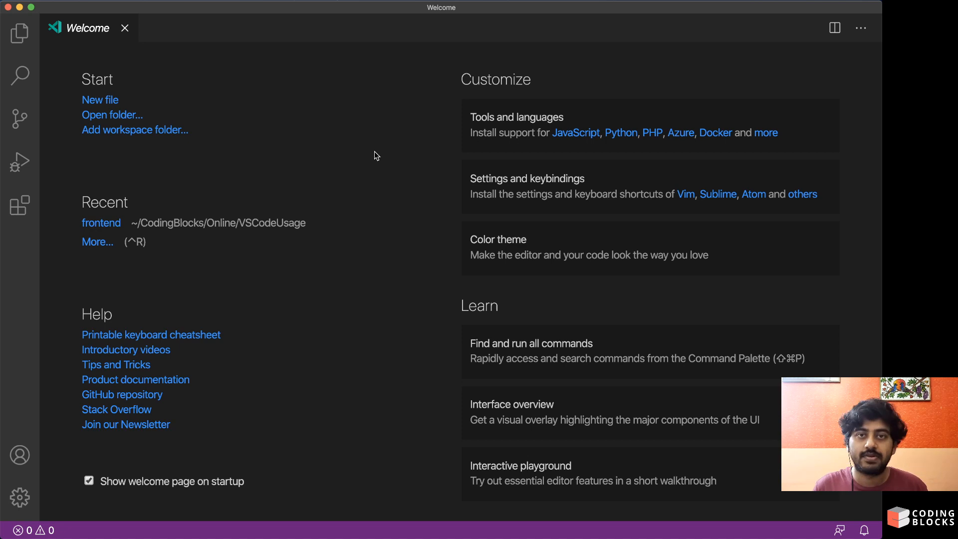
mouse_move(113, 73)
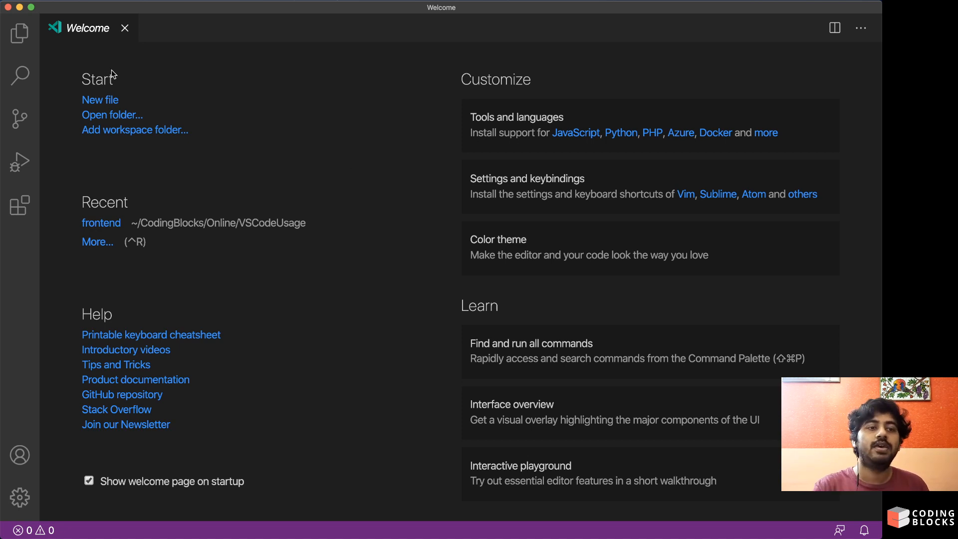
mouse_move(398, 40)
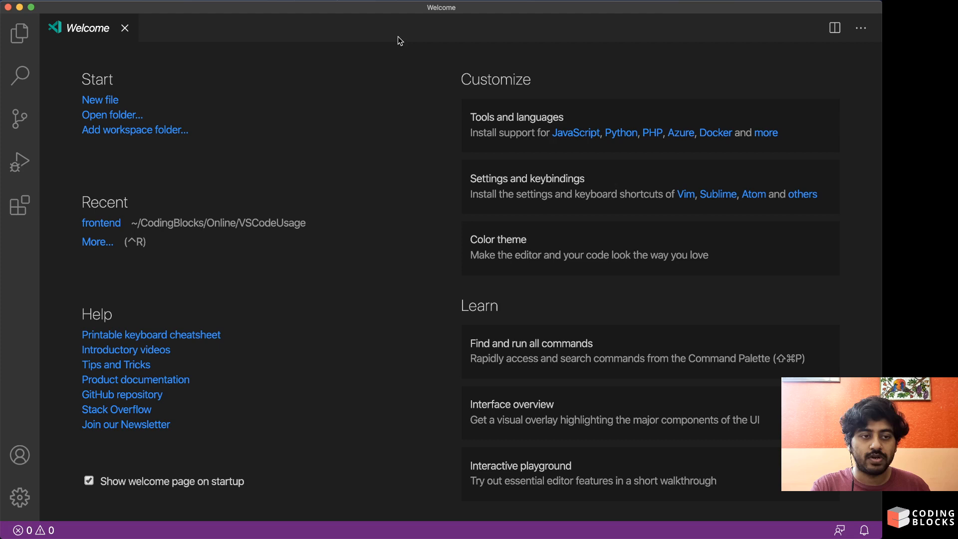
- Browse CodingBlocks > Online > VSCodeUsage > frontend in the open-folder dialog, showing index.html, script.js and style.css
left_click(111, 113)
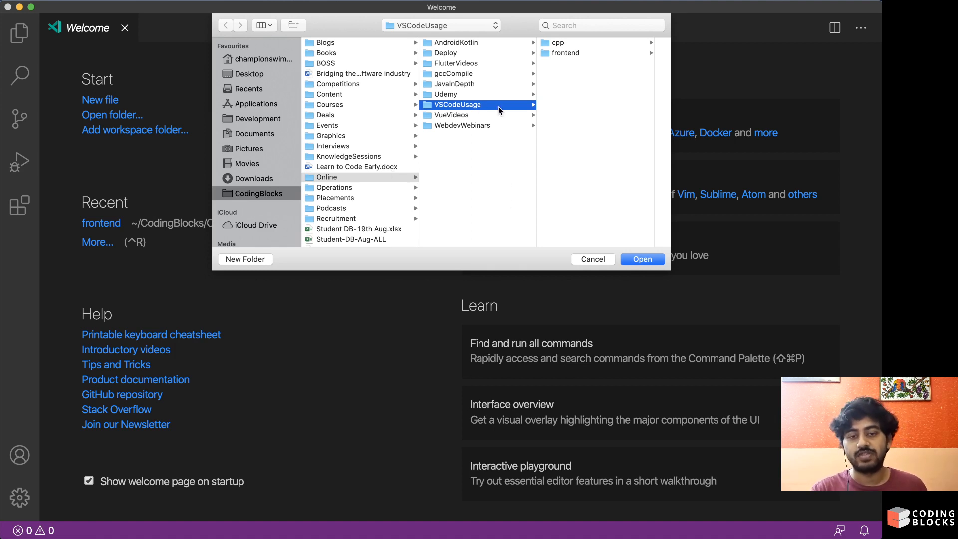
mouse_move(579, 46)
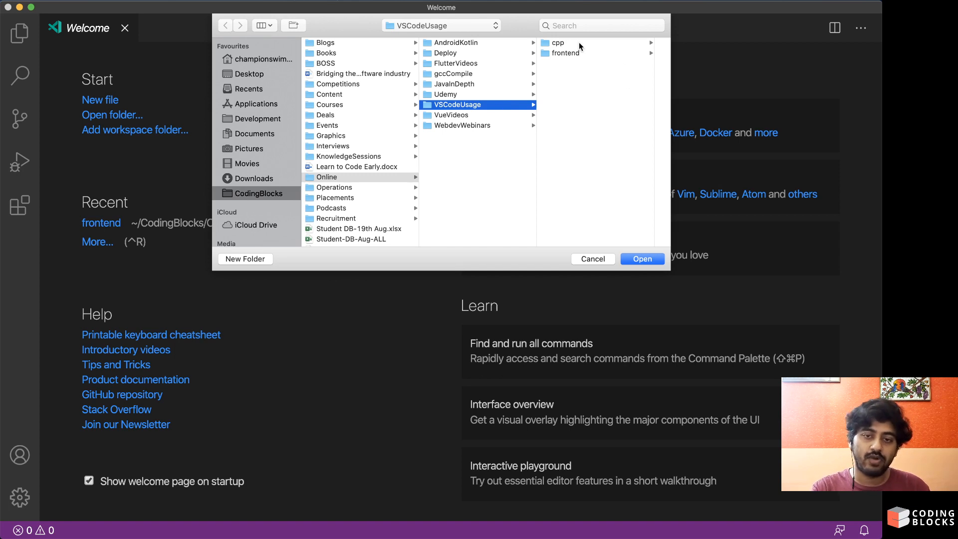
left_click(565, 53)
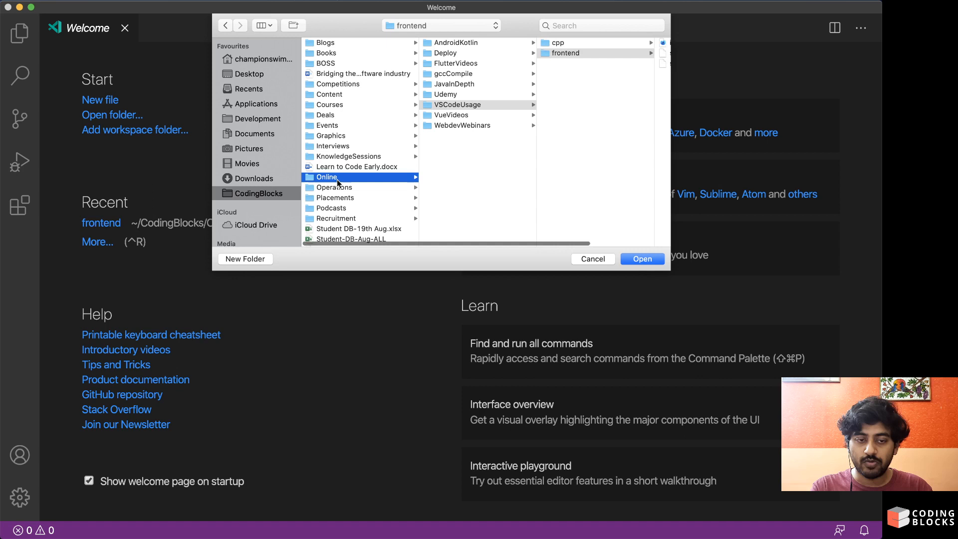
left_click(445, 93)
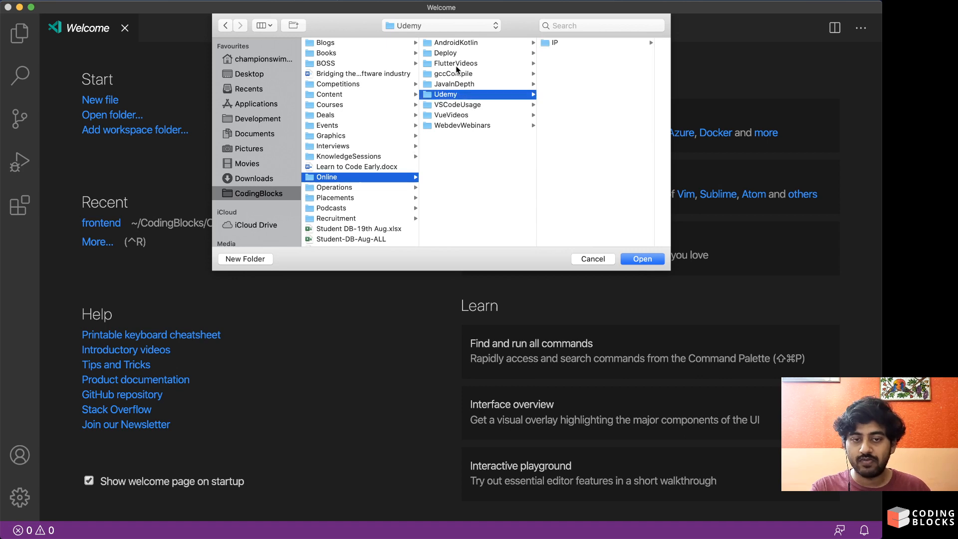
left_click(456, 42)
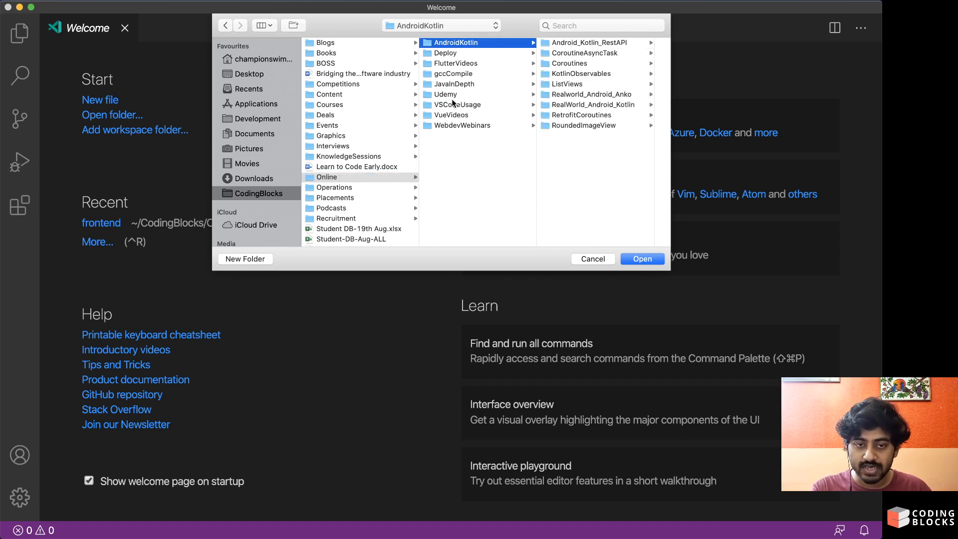
left_click(456, 105)
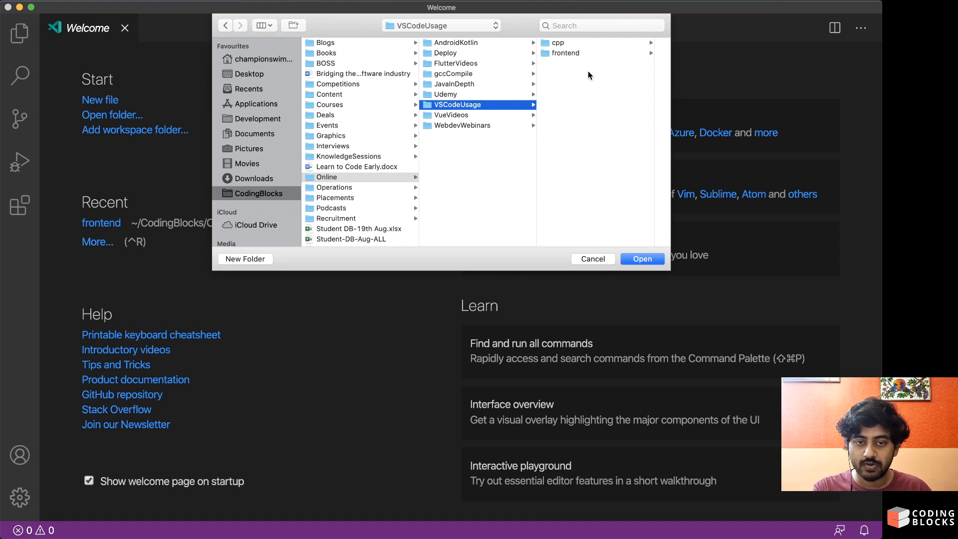
left_click(565, 53)
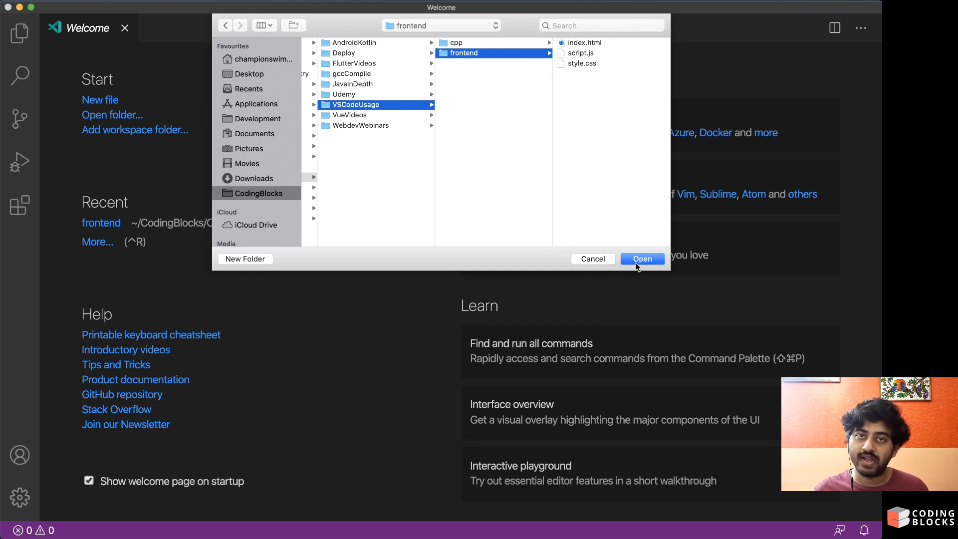
mouse_move(650, 290)
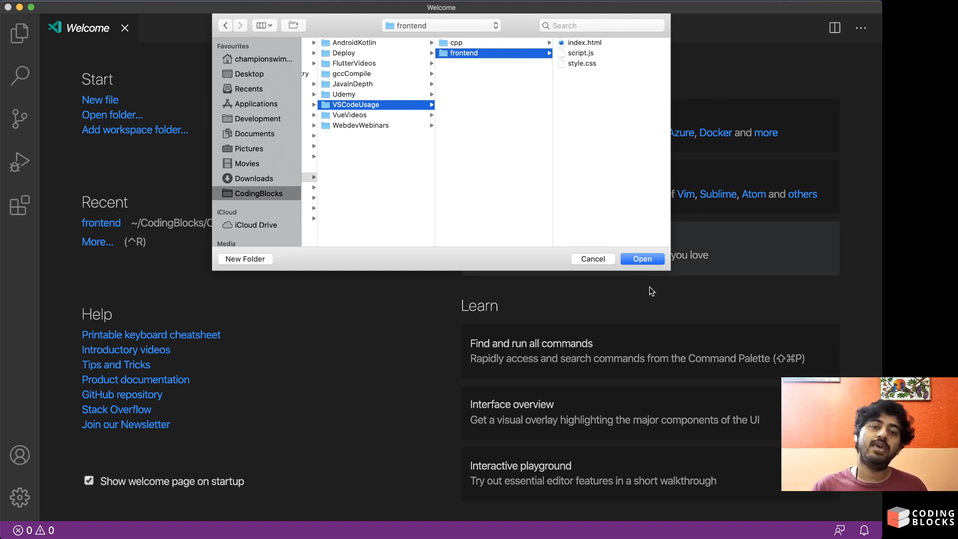
- Open the frontend folder as the workspace and view index.html and style.css in the editor
left_click(641, 258)
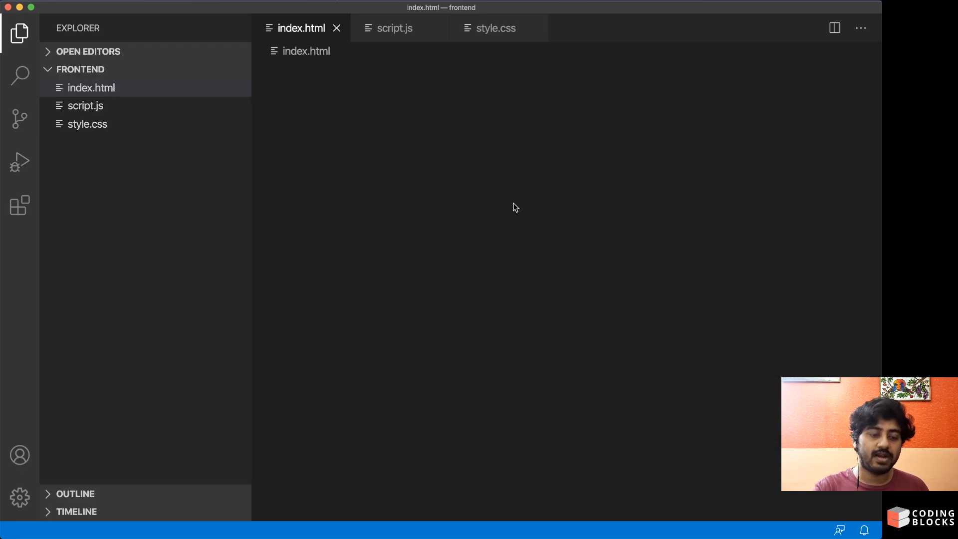
left_click(90, 88)
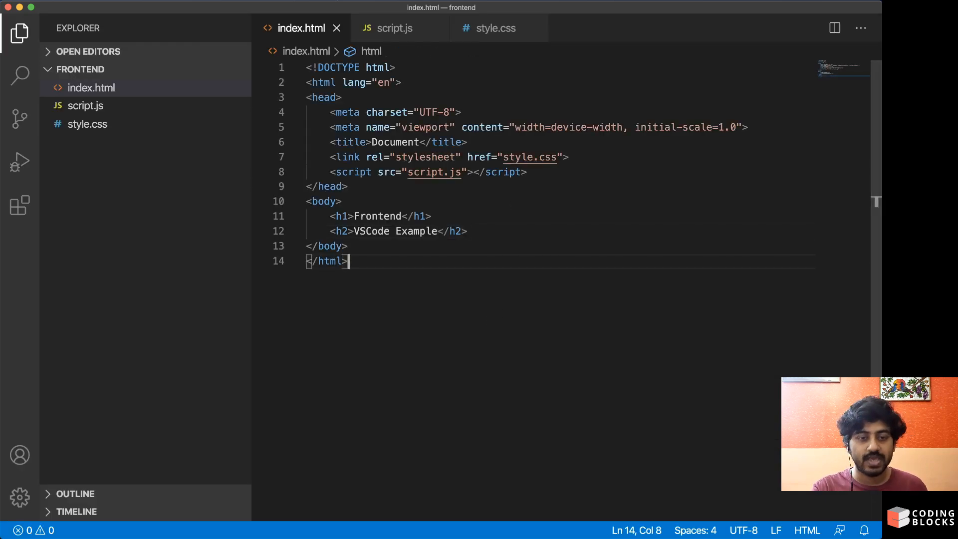
left_click(495, 28)
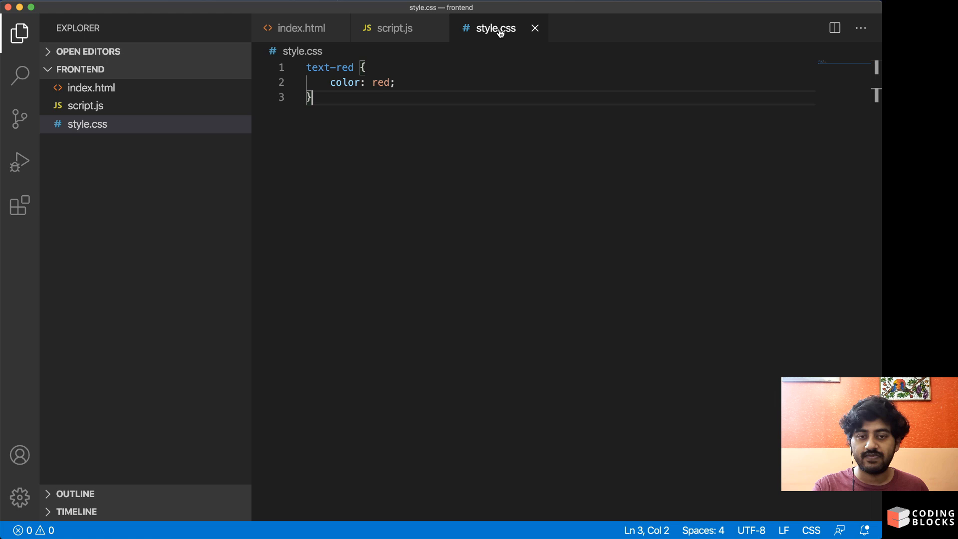
left_click(301, 28)
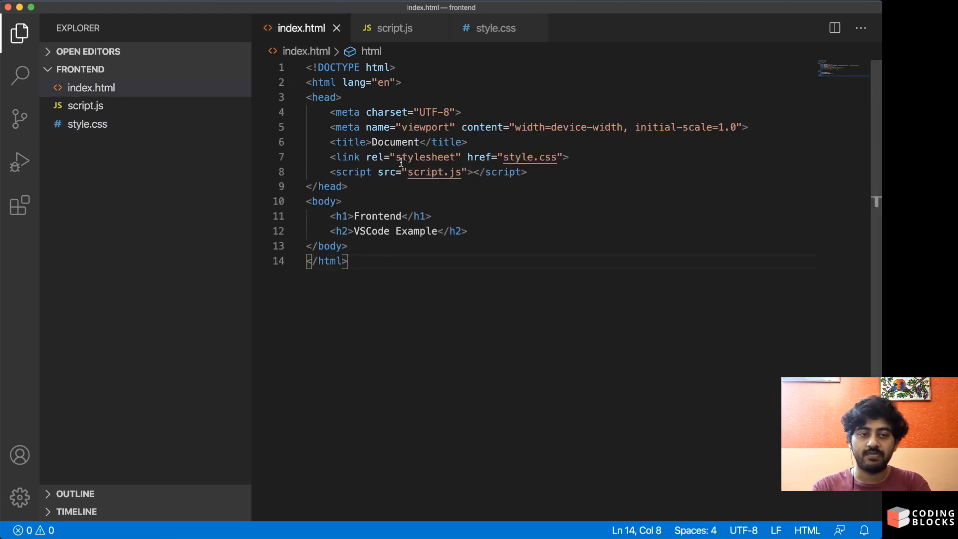
mouse_move(97, 88)
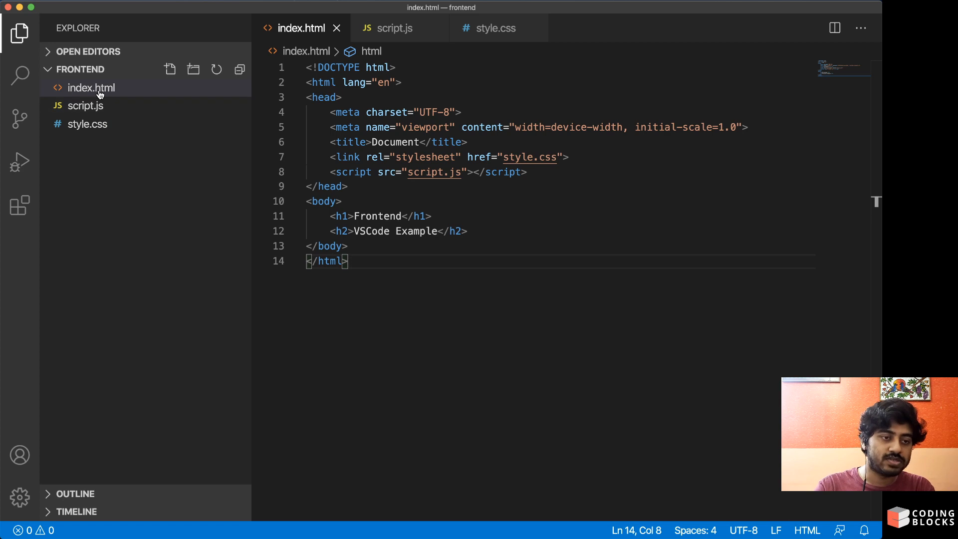
- Reveal index.html in Finder from the Explorer, then close the Finder window
right_click(90, 88)
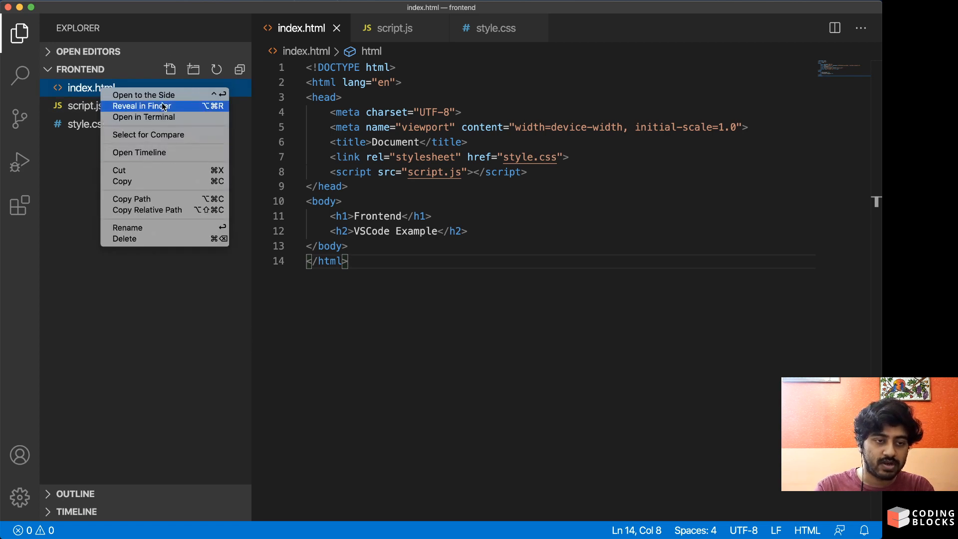
left_click(142, 106)
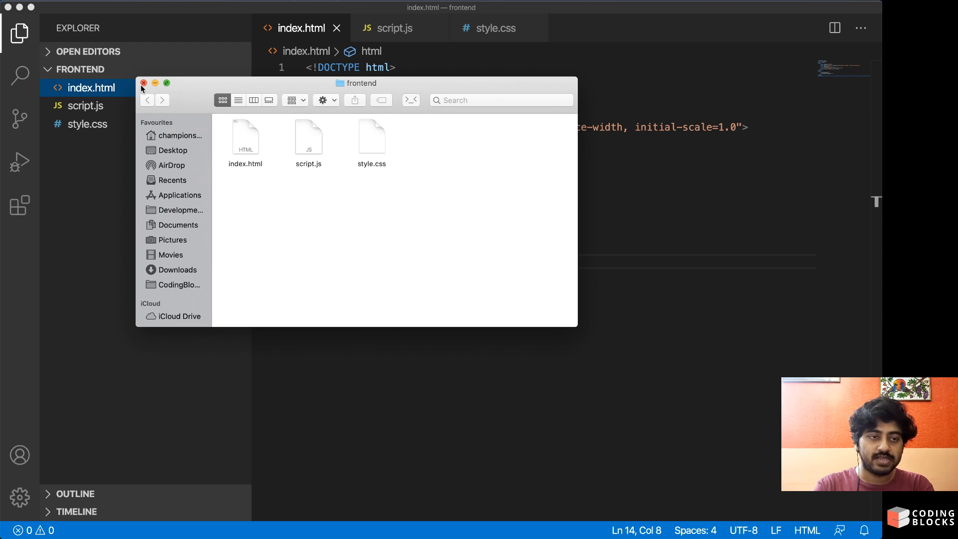
left_click(144, 82)
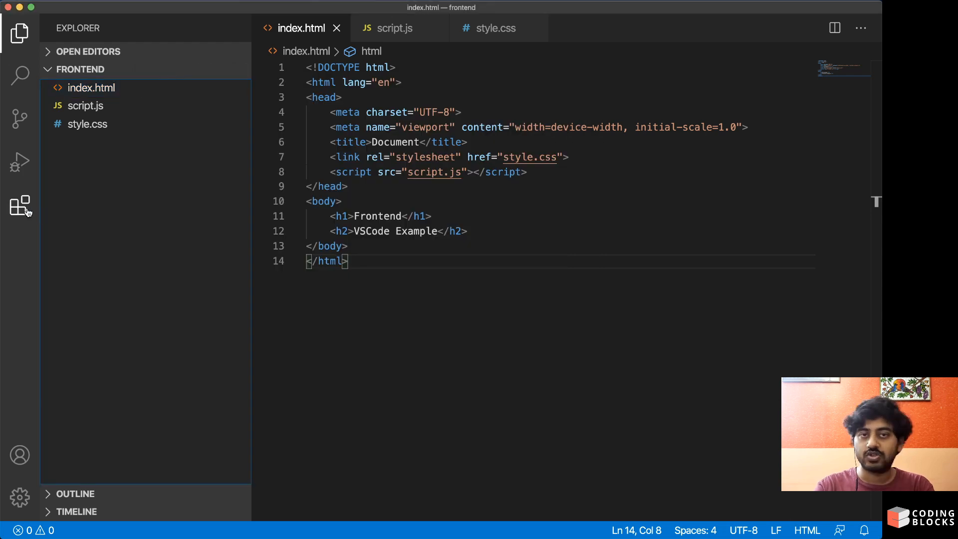
mouse_move(20, 206)
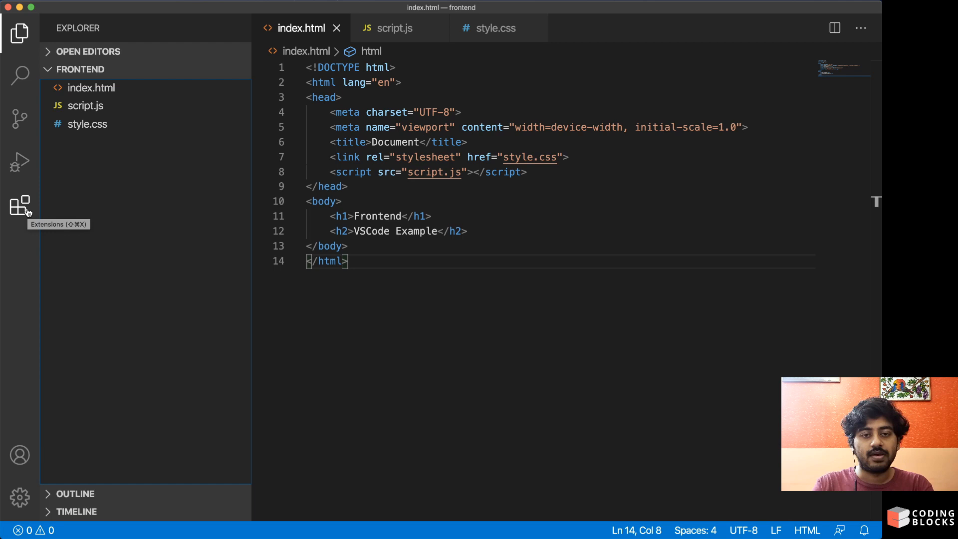
left_click(20, 206)
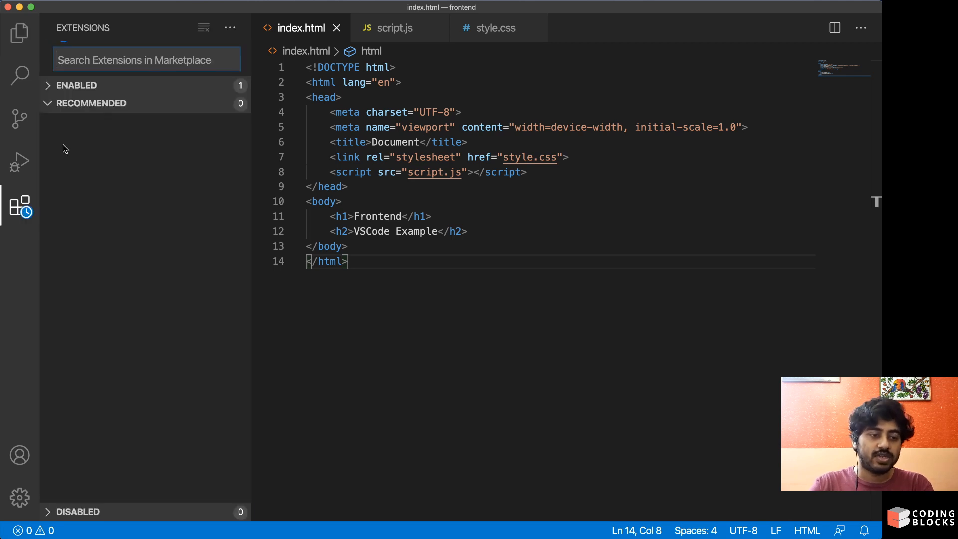
left_click(91, 103)
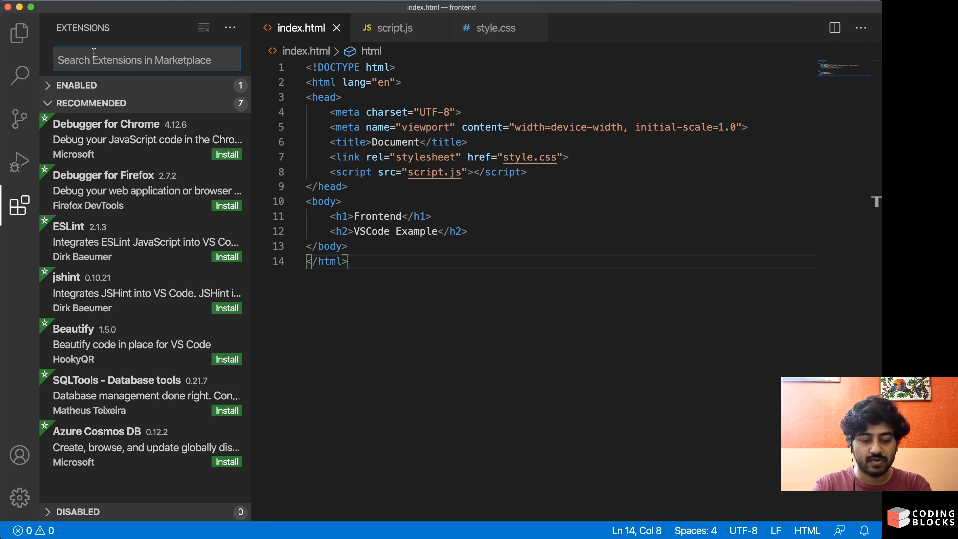
type("html")
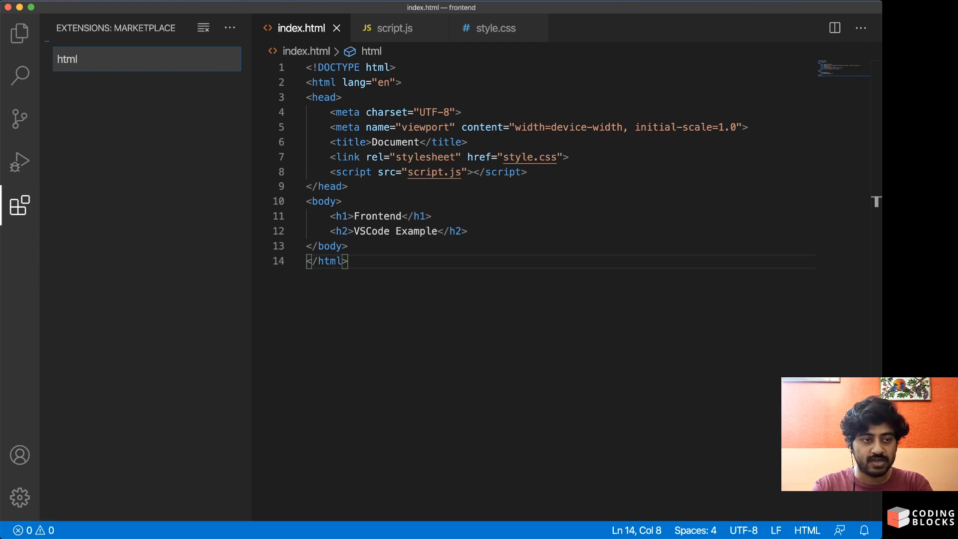
type("@s")
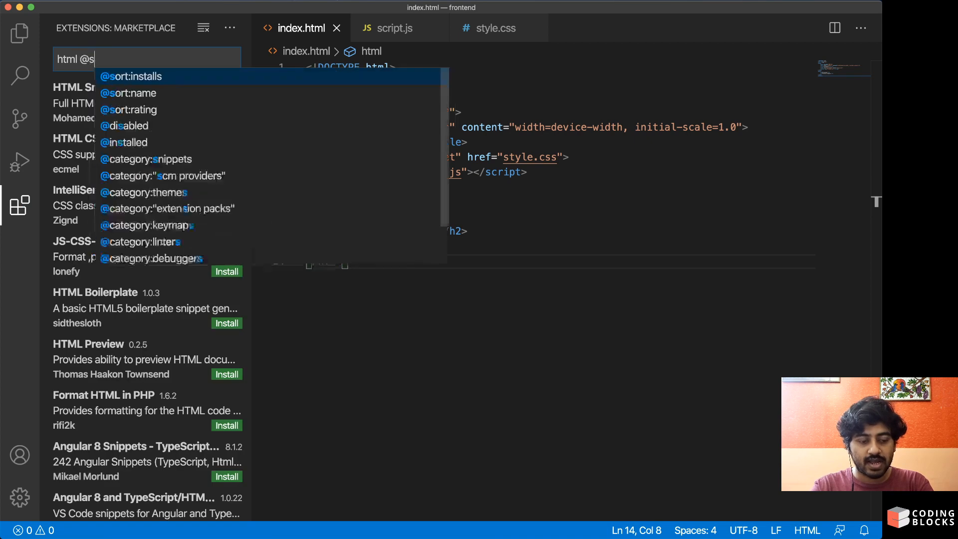
left_click(130, 76)
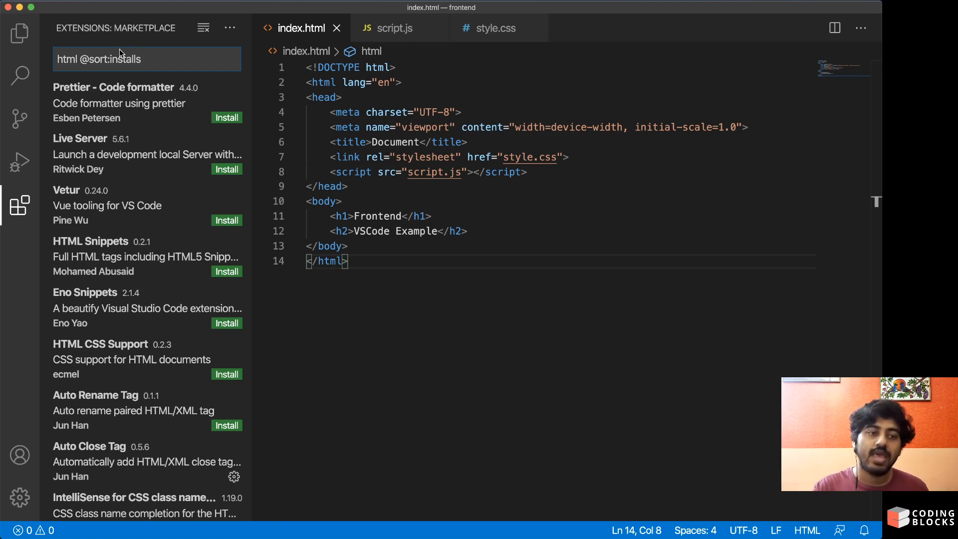
mouse_move(128, 104)
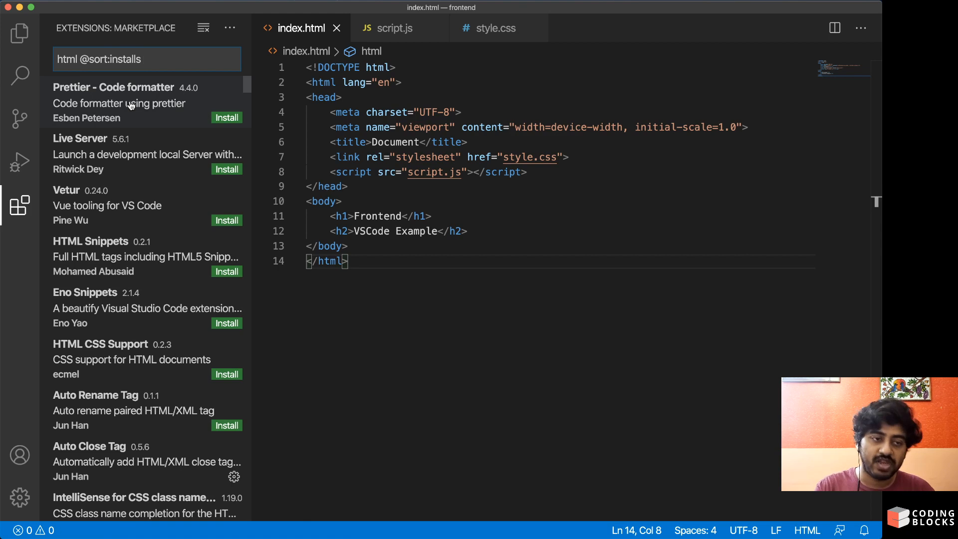
mouse_move(138, 142)
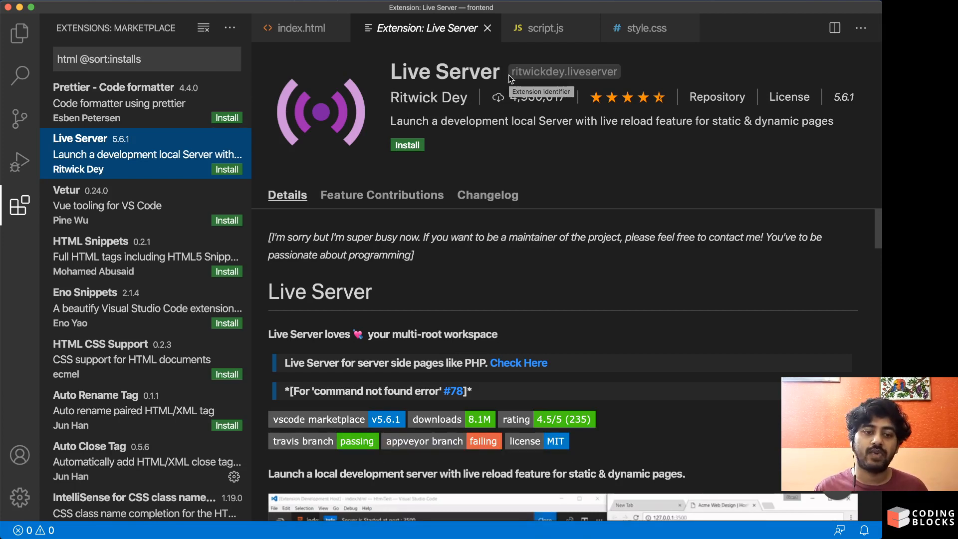
left_click(406, 145)
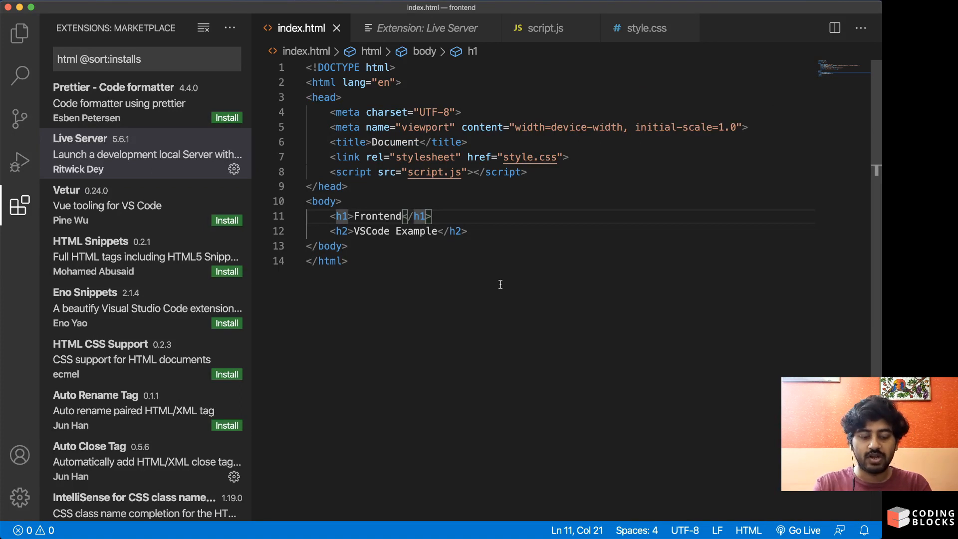
- Run Live Server from the Command Palette to serve index.html on port 5500
key("Cmd+Shift+P")
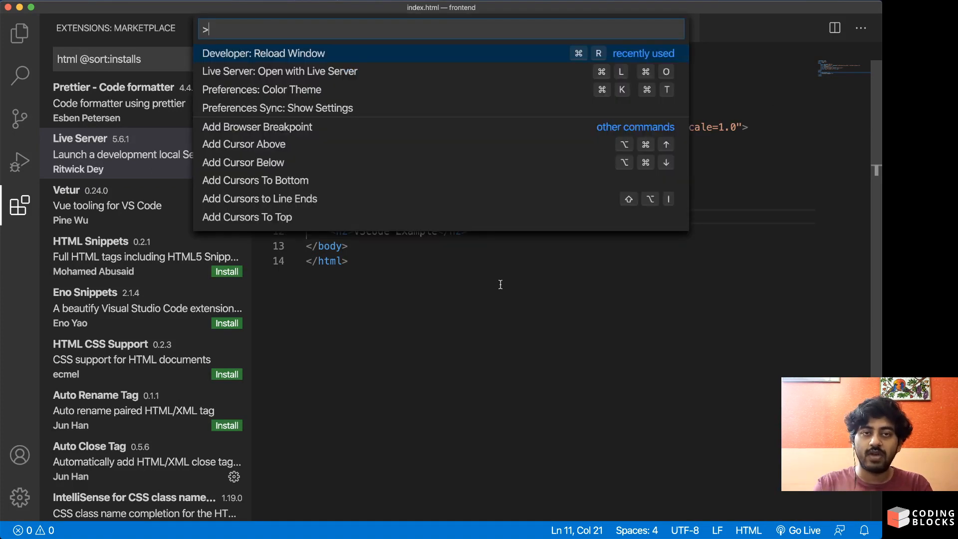
type("live ser")
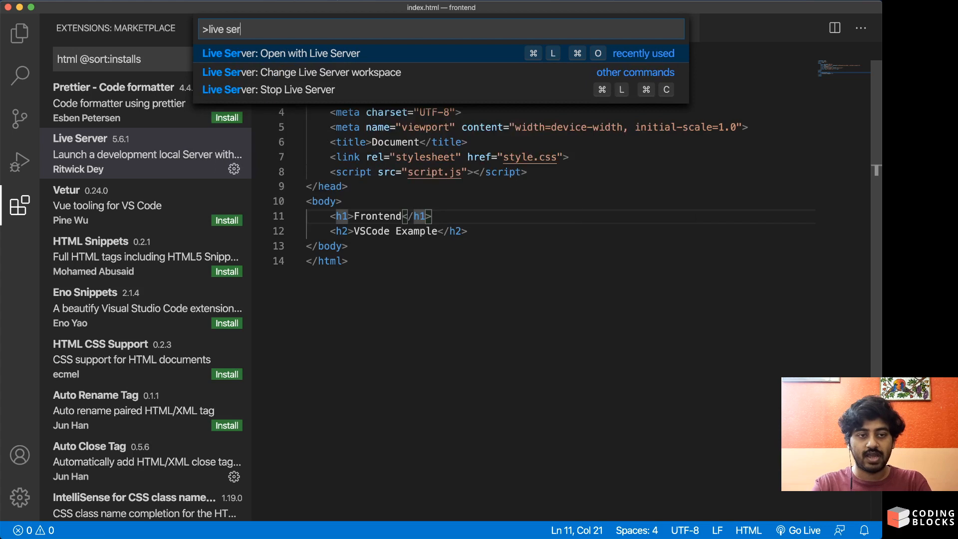
type("ver")
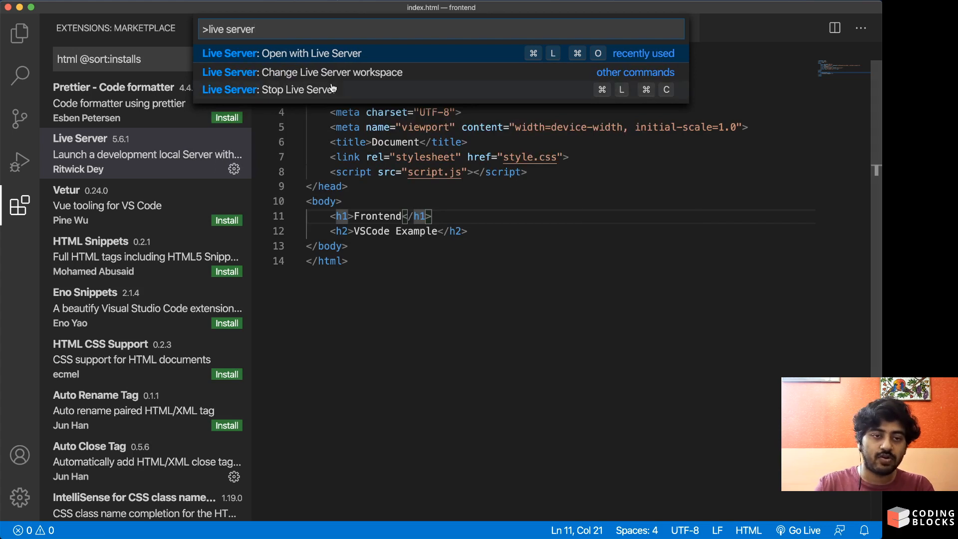
mouse_move(307, 57)
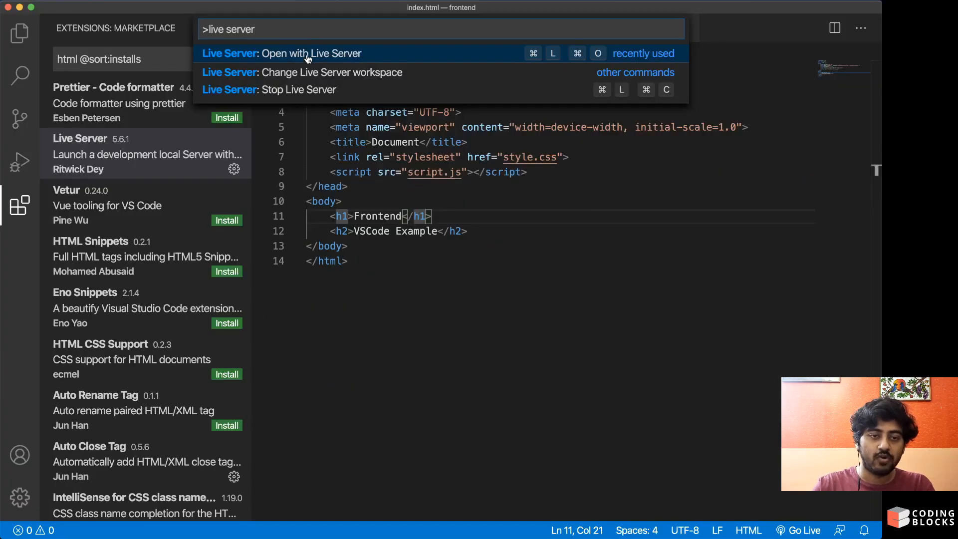
left_click(282, 53)
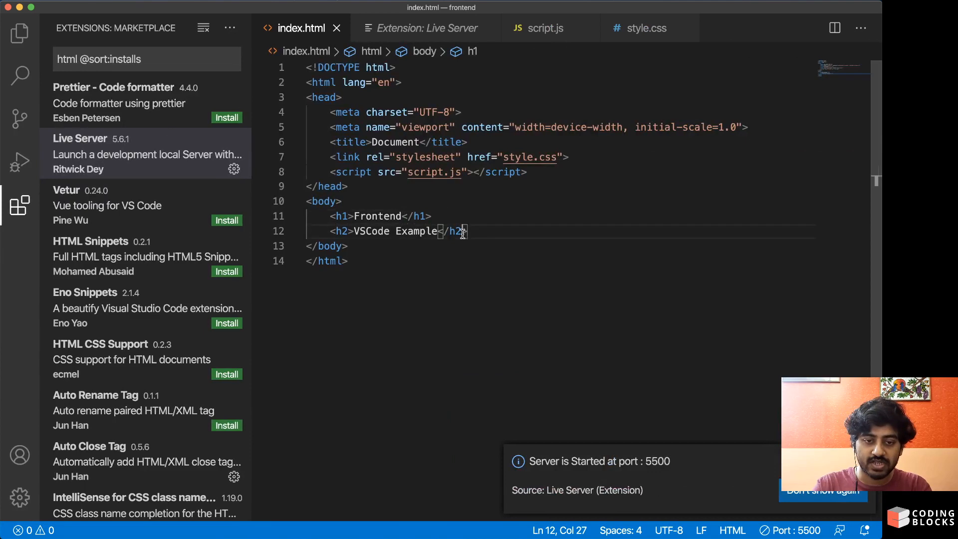
- Add a Hello World heading and reload the file:// page in Firefox to show it
type("h3></h3>")
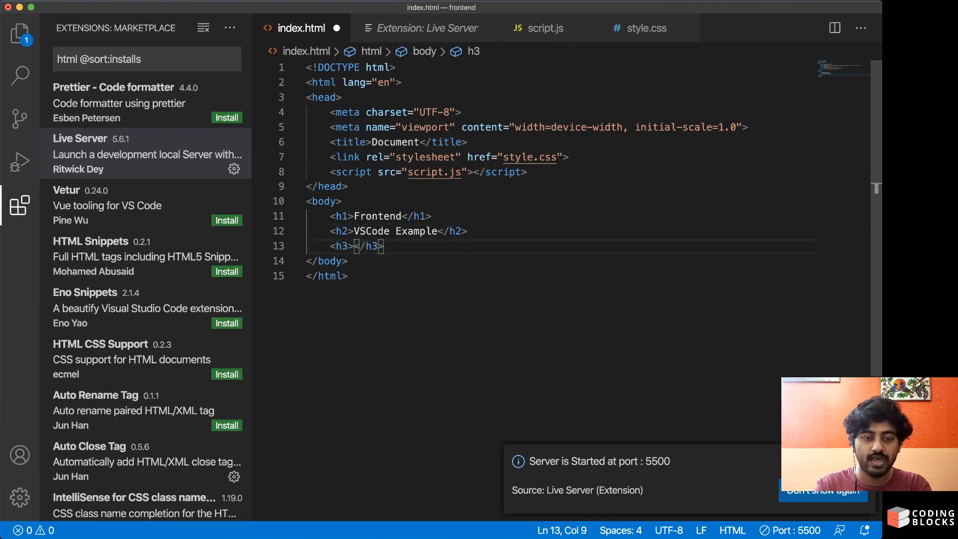
type("Hello World")
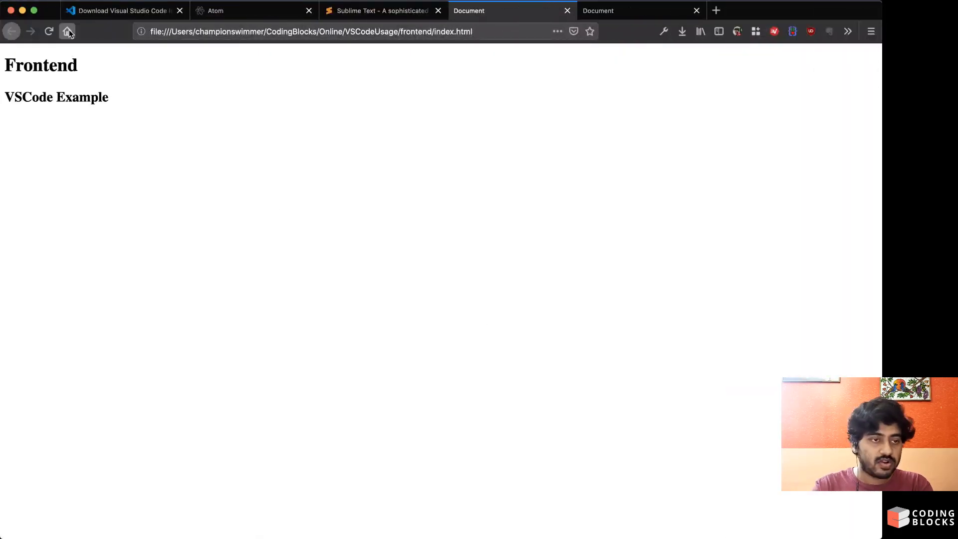
left_click(49, 30)
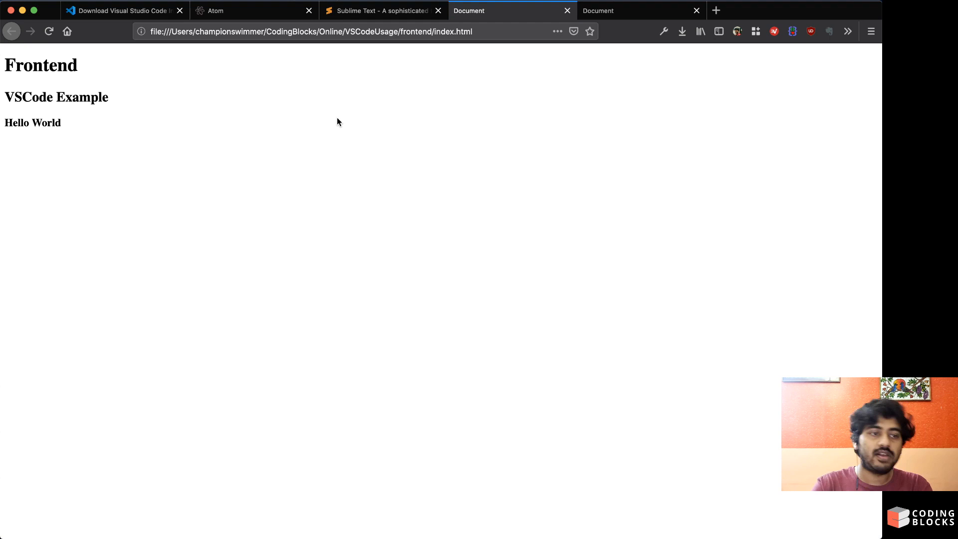
mouse_move(483, 185)
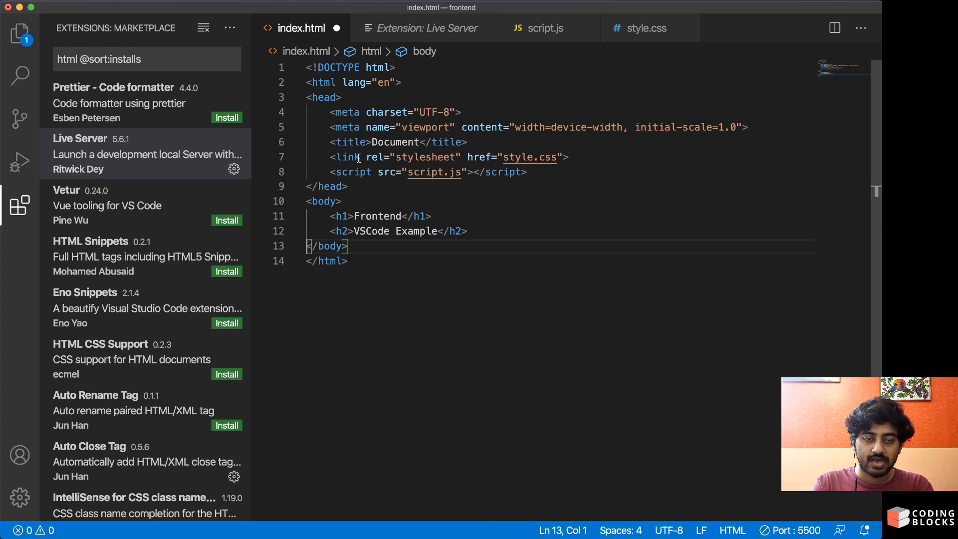
mouse_move(329, 51)
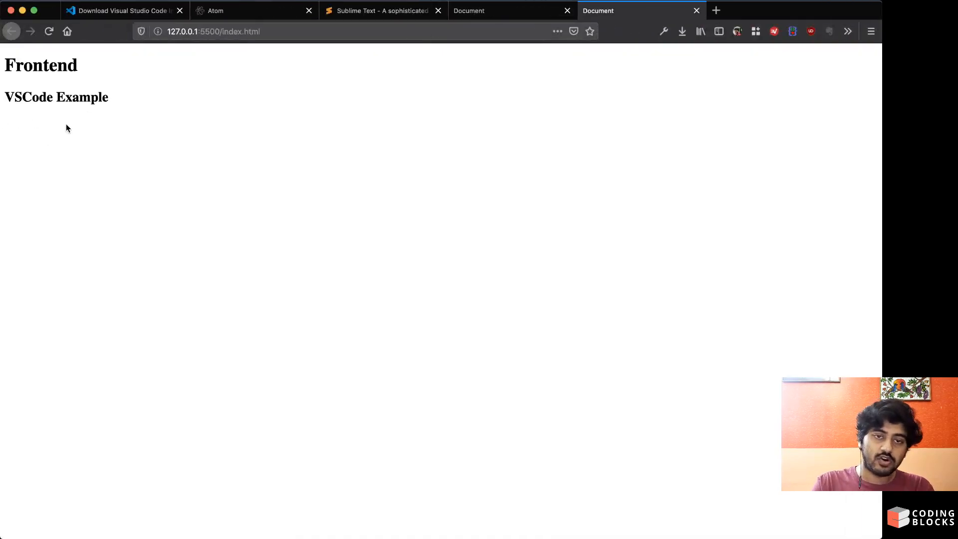
mouse_move(146, 92)
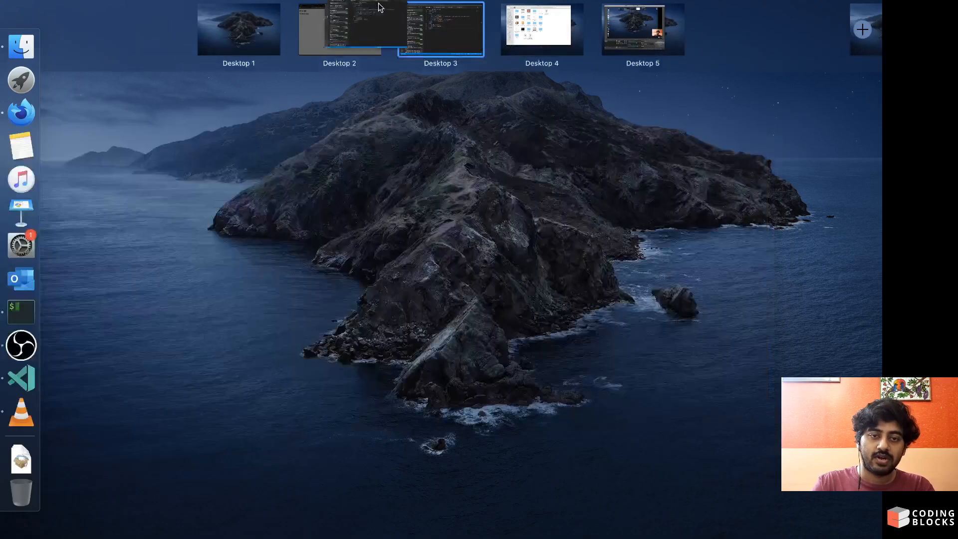
- Tile VS Code beside Firefox, hide the Explorer sidebar and finish the <h3>Hello World</h3> heading
left_click(440, 29)
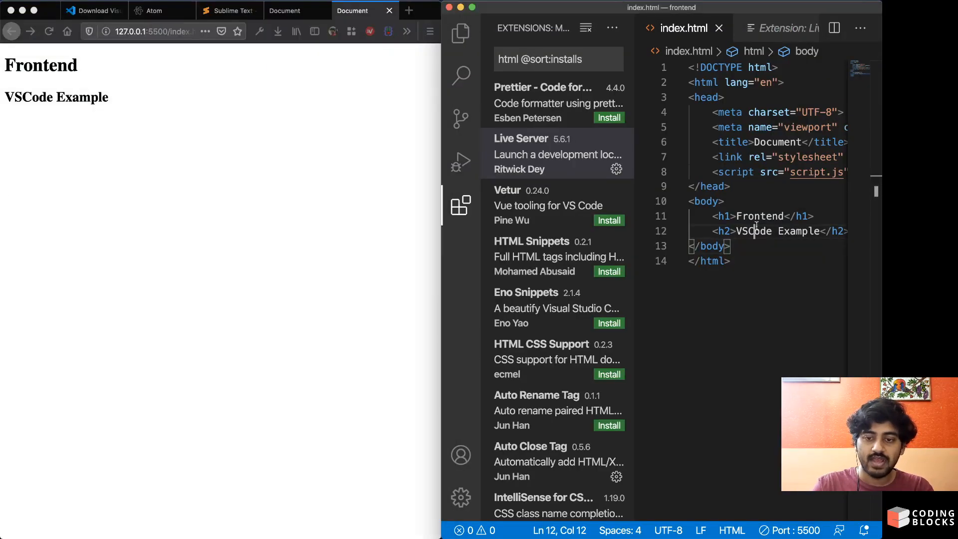
left_click(461, 34)
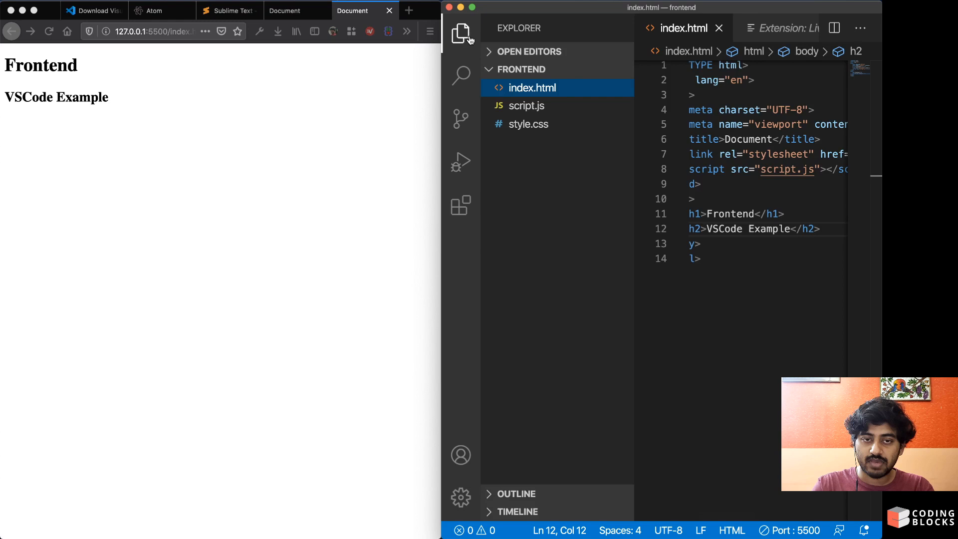
left_click(461, 34)
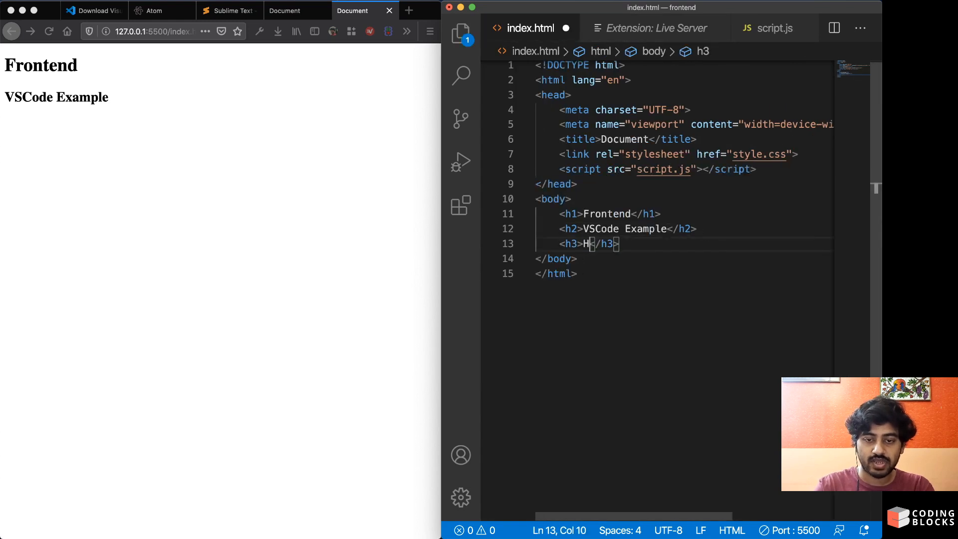
type("ello World")
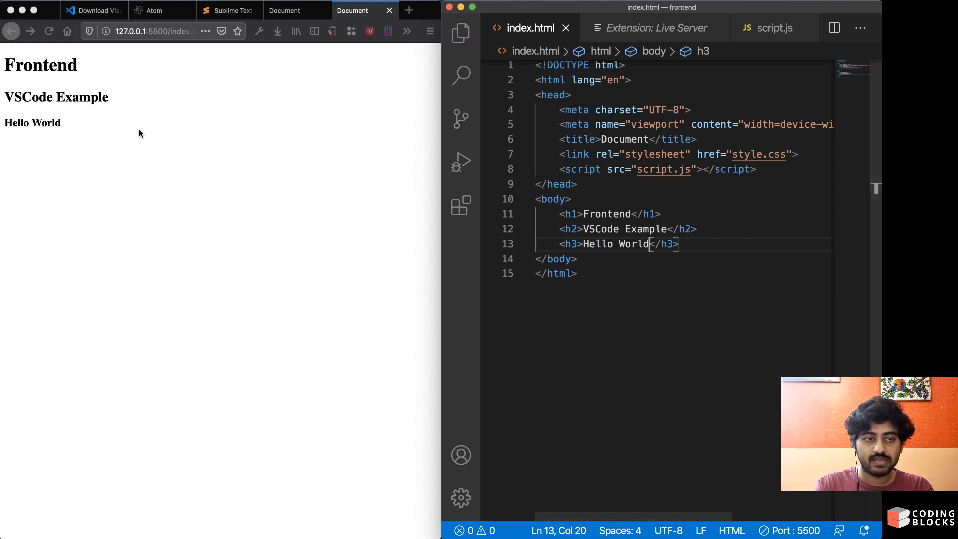
mouse_move(512, 204)
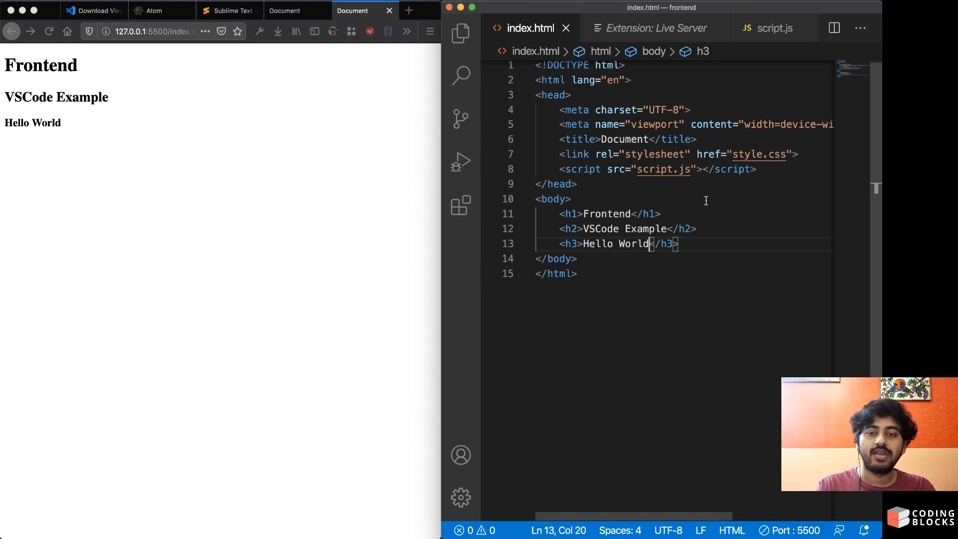
mouse_move(696, 170)
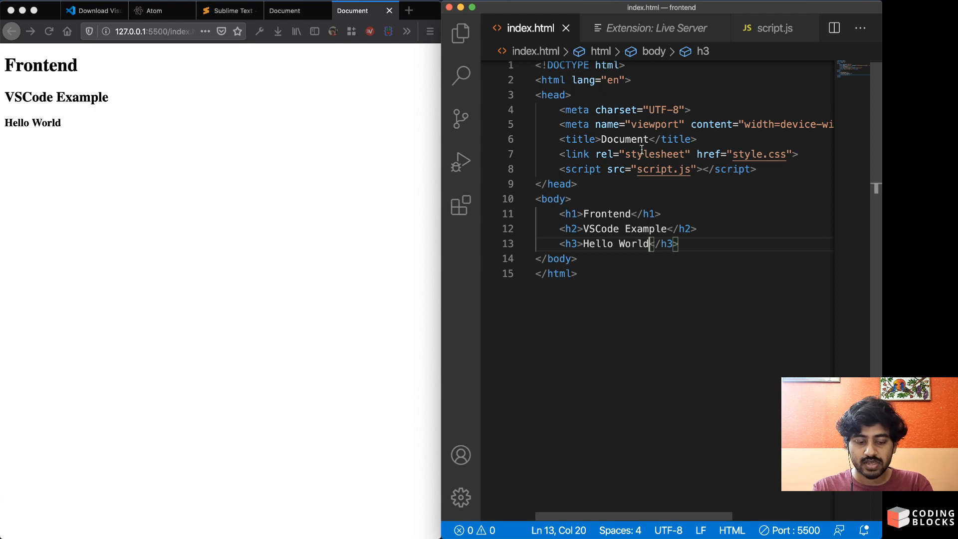
type("zen")
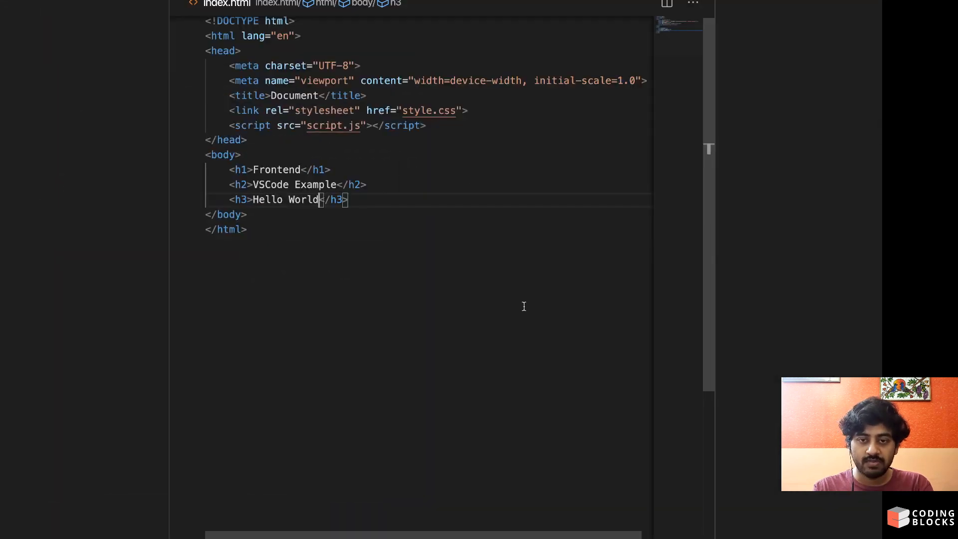
mouse_move(349, 285)
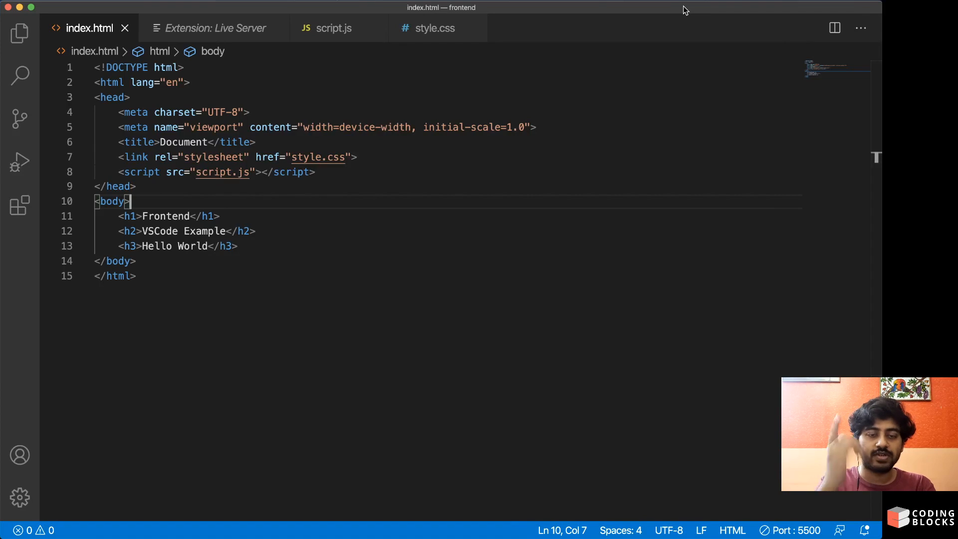
- Close the Extension: Live Server tab, leaving index.html, script.js and style.css open
left_click(281, 28)
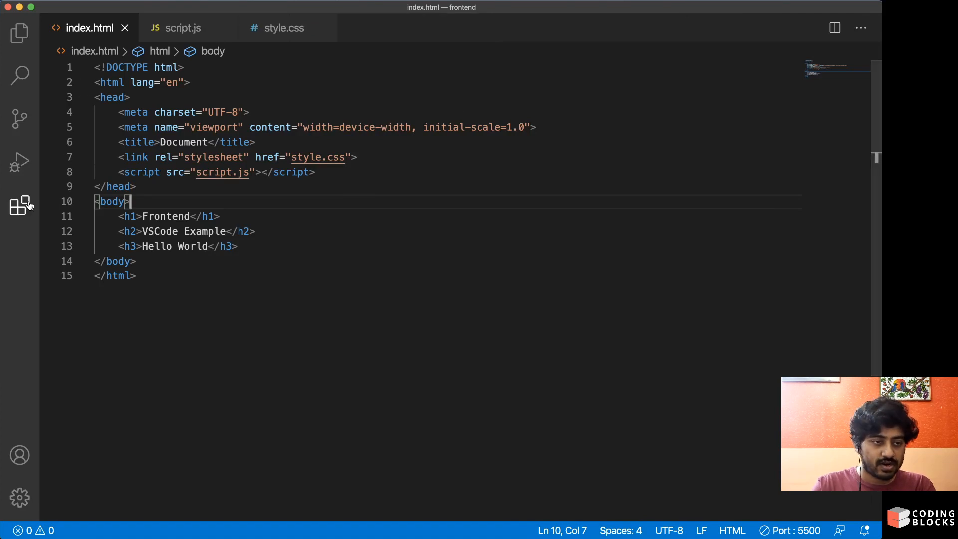
- Install Auto Rename Tag from the Extensions view, check Auto Close Tag's page and return to index.html
left_click(19, 205)
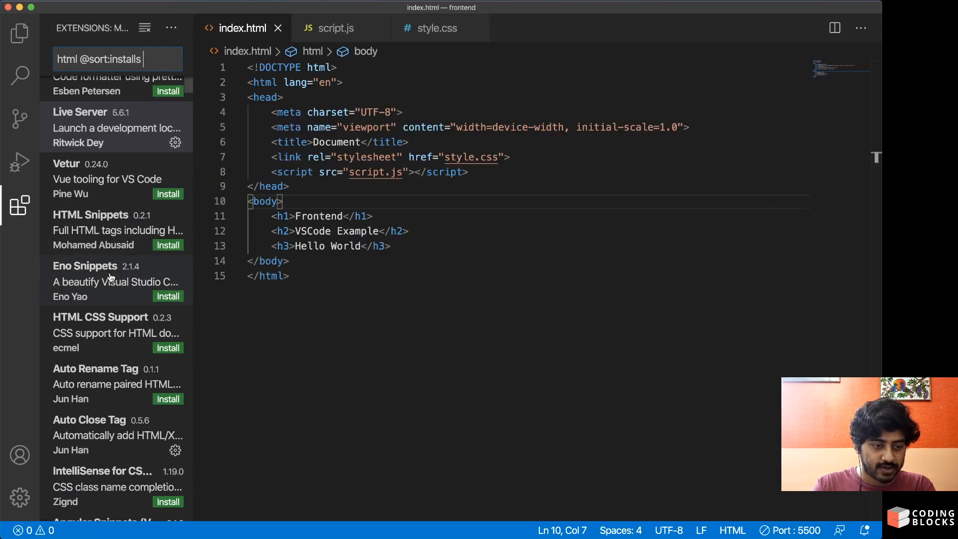
scroll("down", 3)
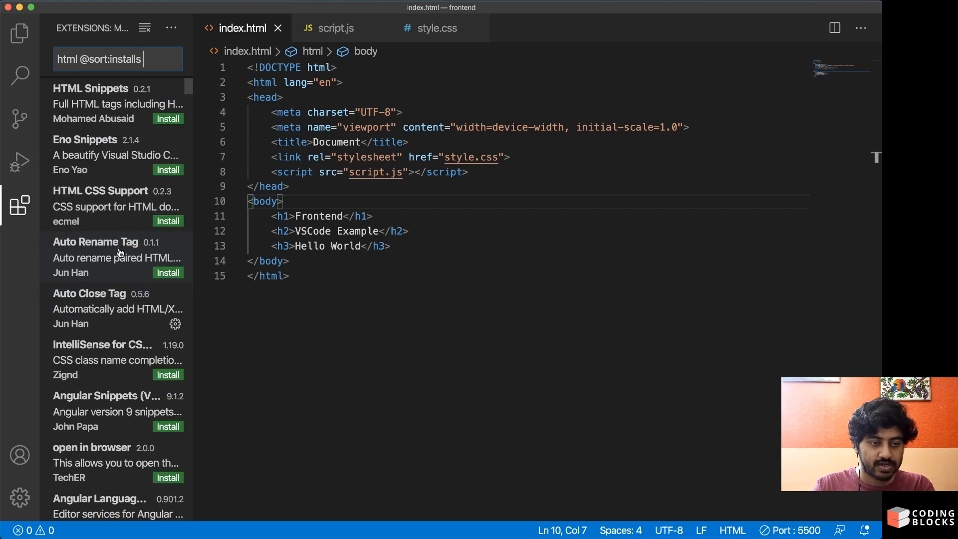
left_click(94, 242)
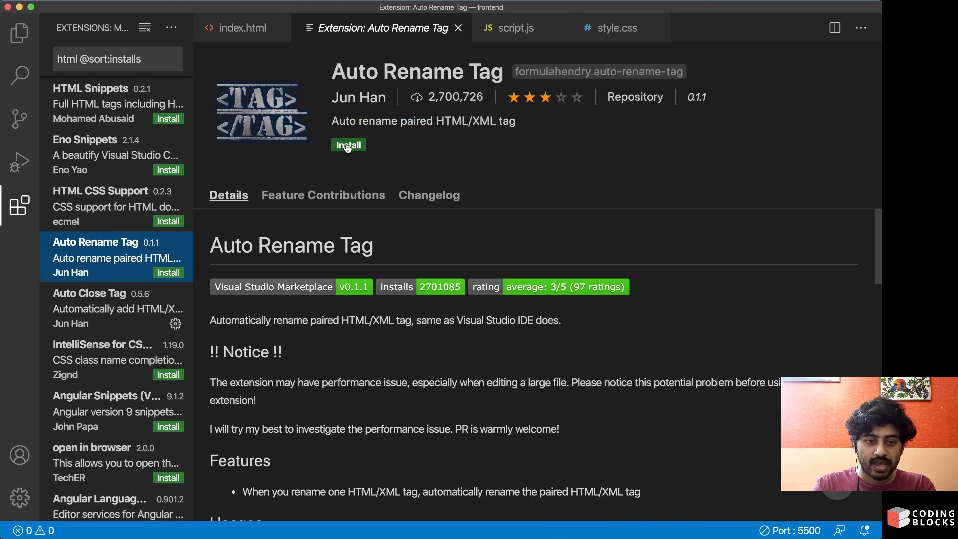
left_click(89, 308)
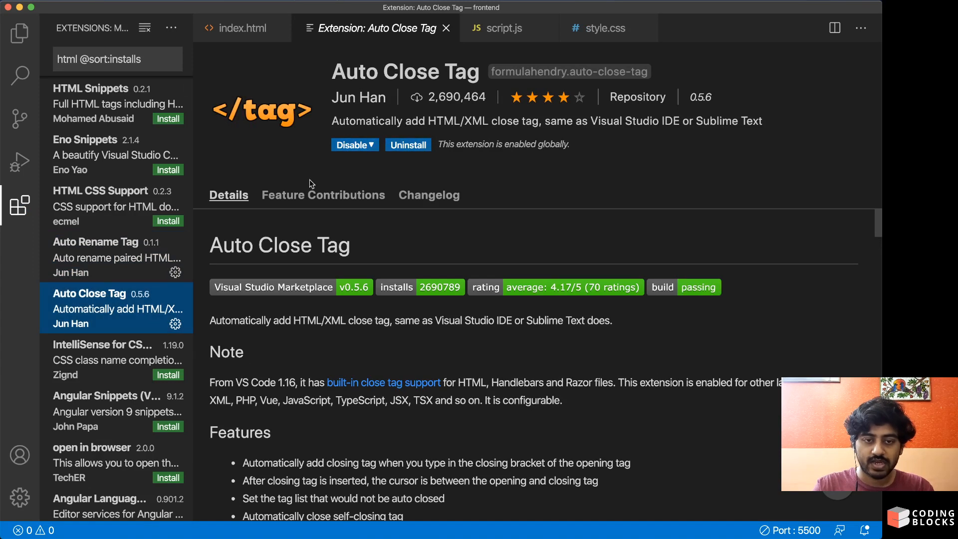
left_click(95, 257)
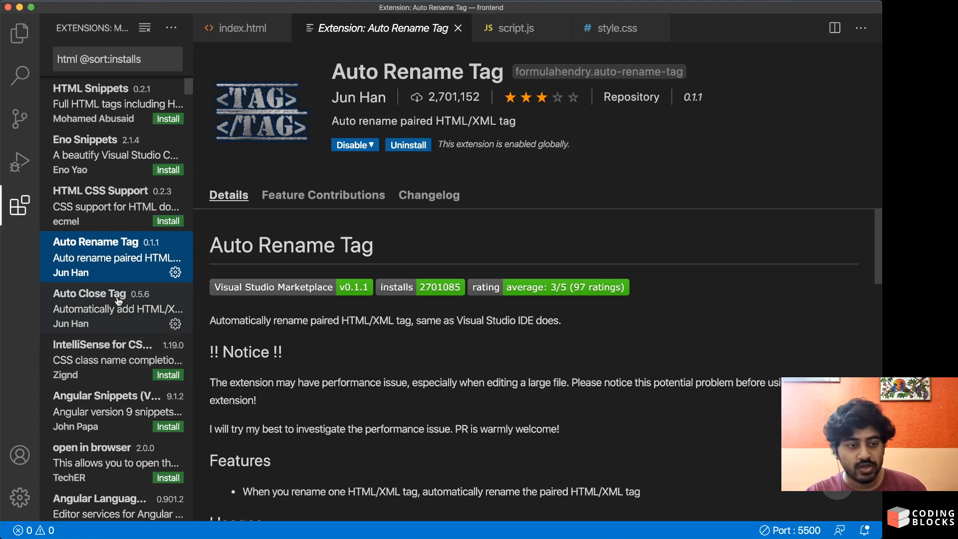
left_click(116, 308)
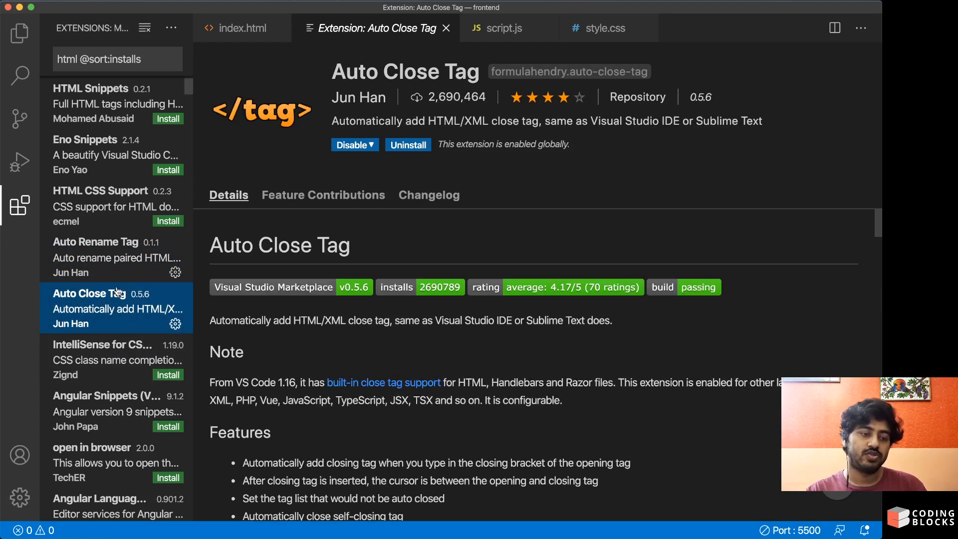
mouse_move(383, 254)
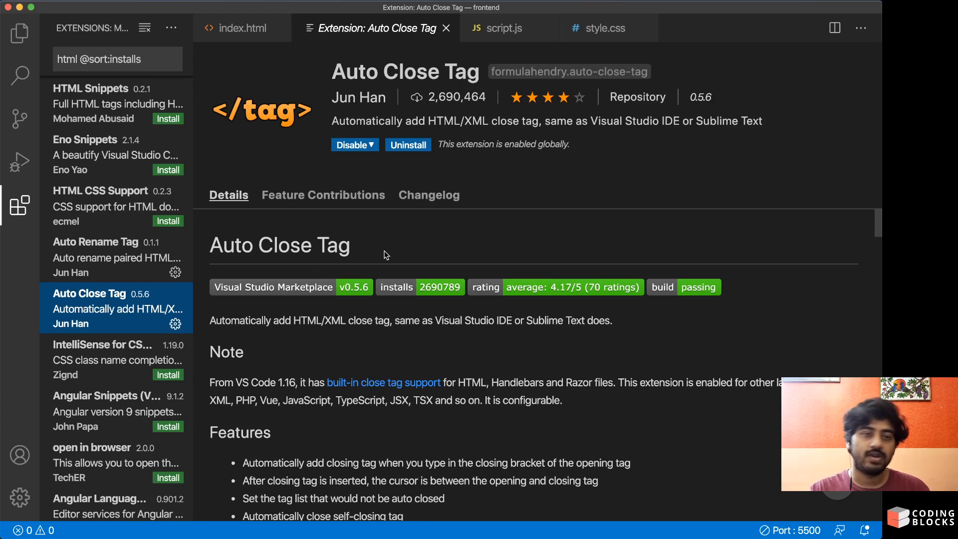
left_click(242, 28)
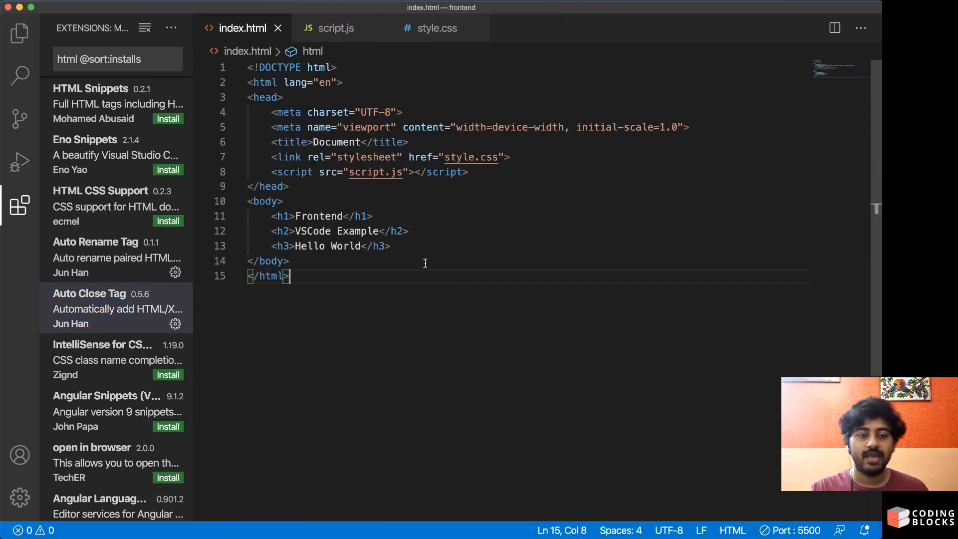
- Add a new <div> element after the Hello World heading, auto-closed, with text inside
key("enter")
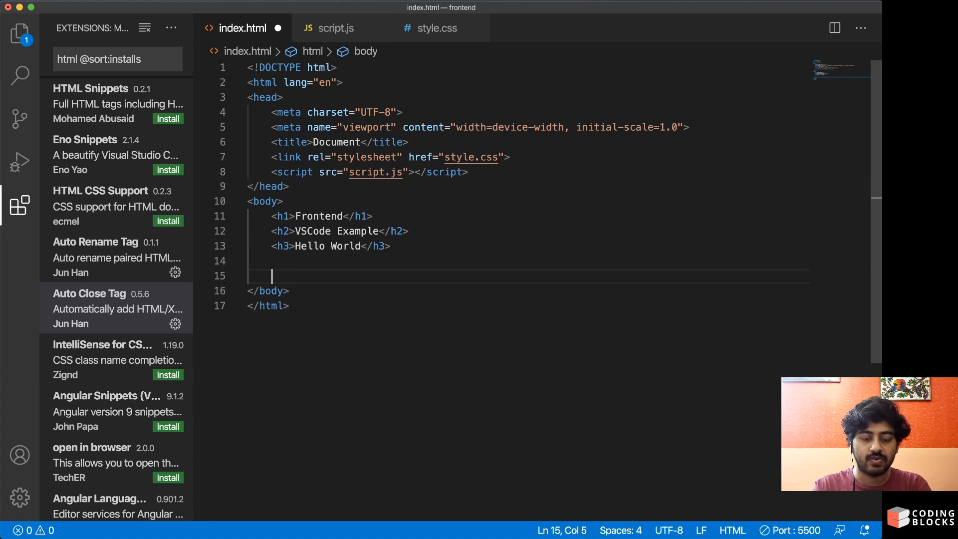
type("<div></div>")
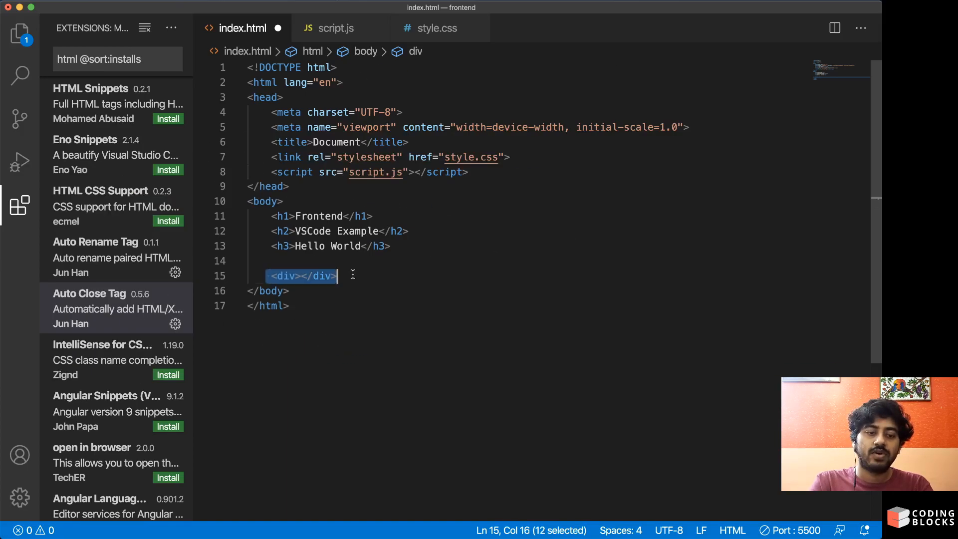
left_click(365, 261)
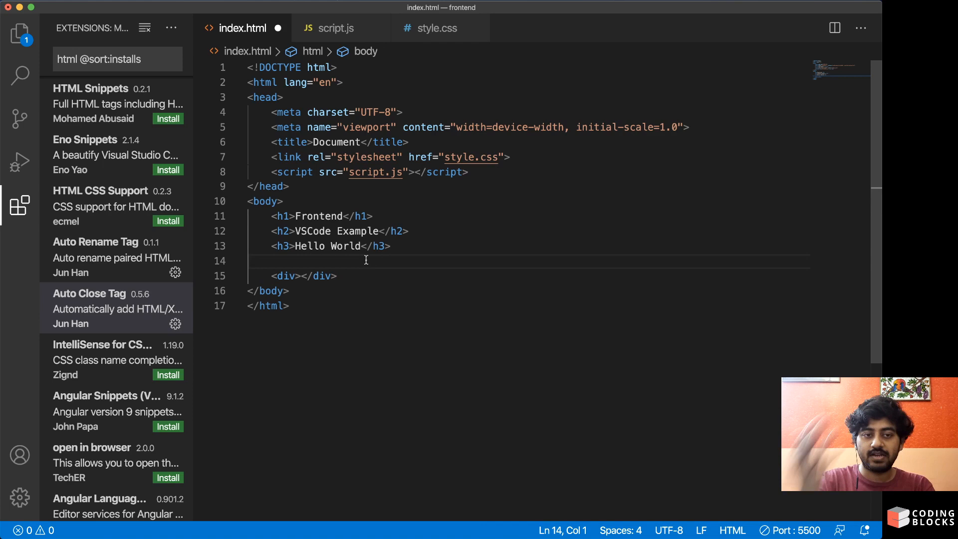
left_click(294, 290)
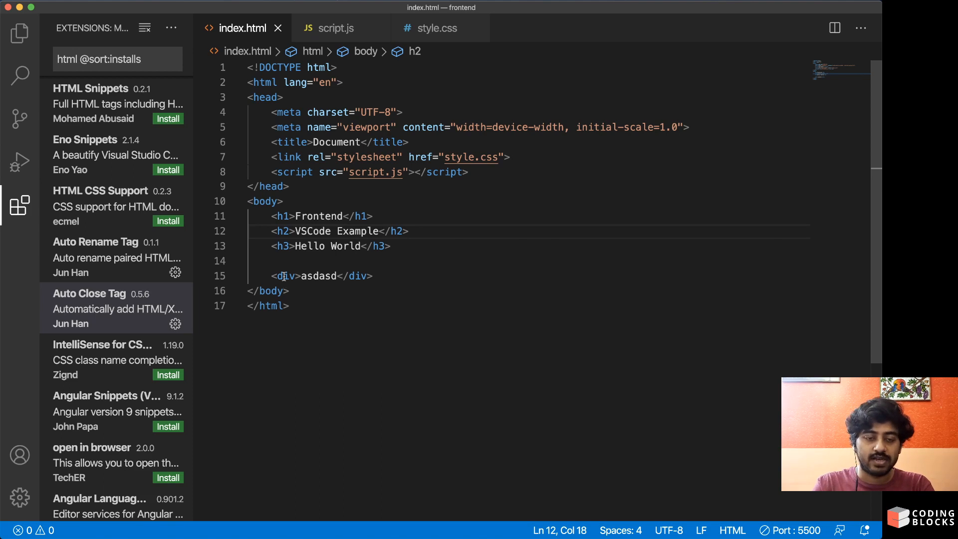
- Rename the div element's opening and closing tags together to p
double_click(286, 276)
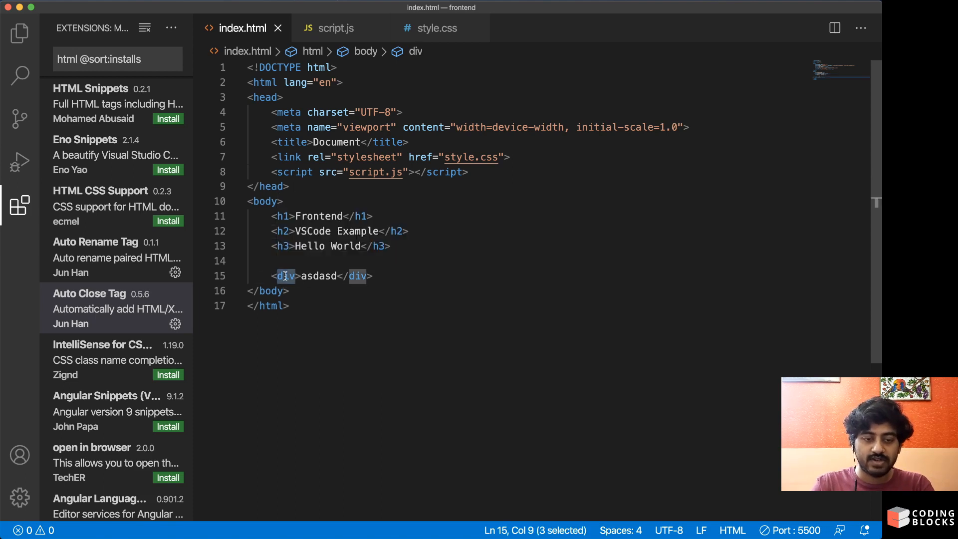
type("p")
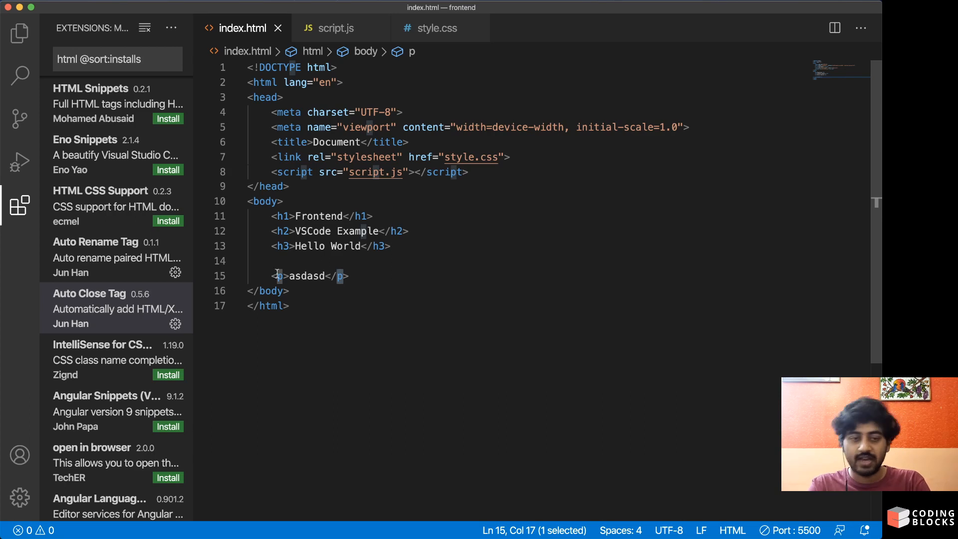
- Add class="text-red" to the Frontend h1 heading in index.html
left_click(336, 28)
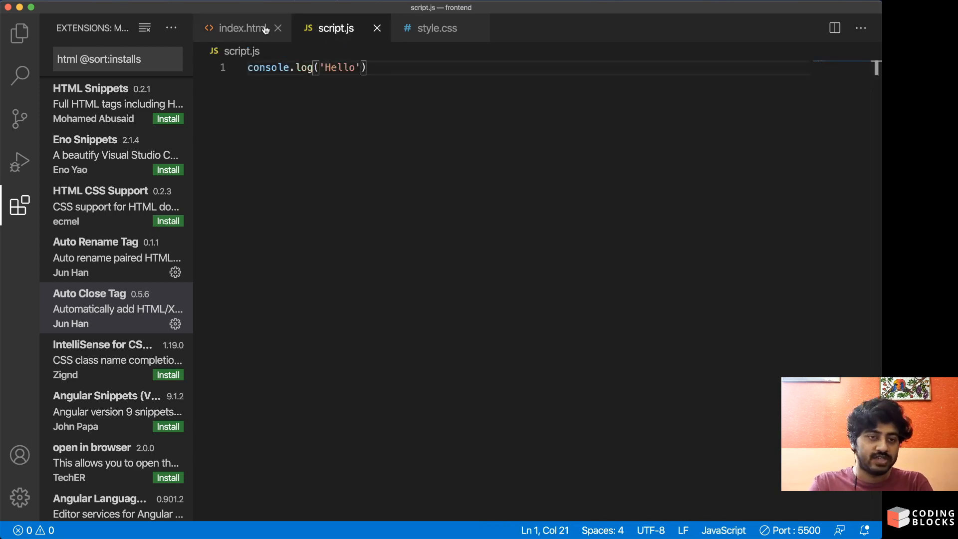
left_click(243, 28)
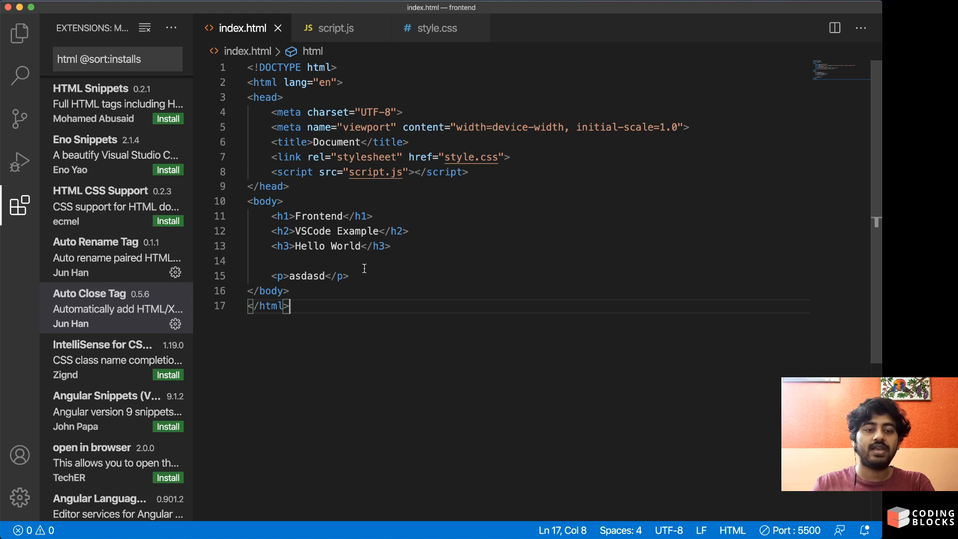
left_click(436, 28)
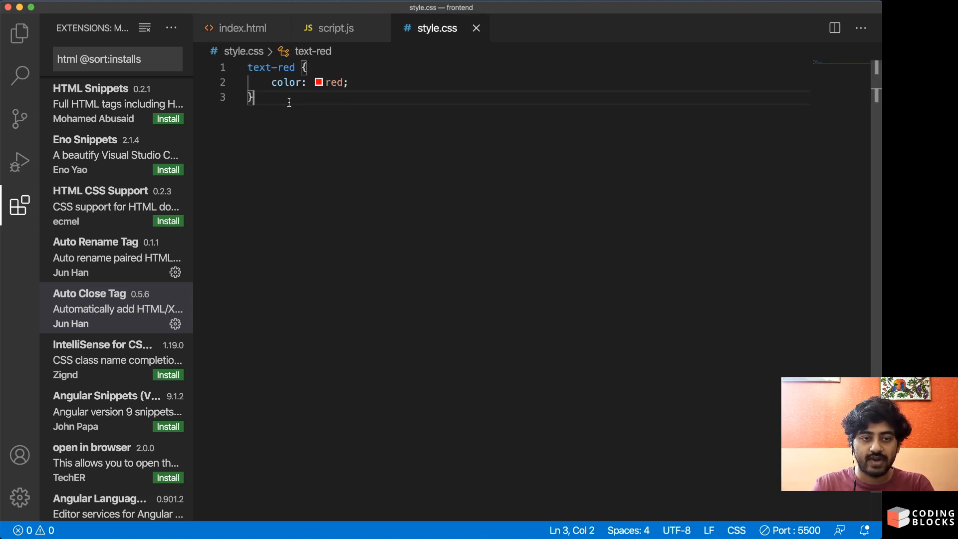
left_click(242, 28)
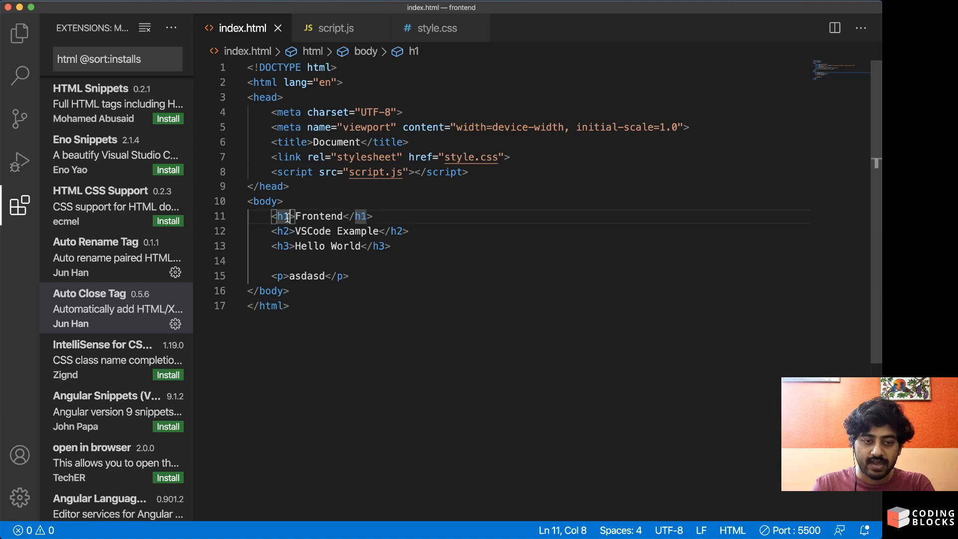
type("class=\"\"")
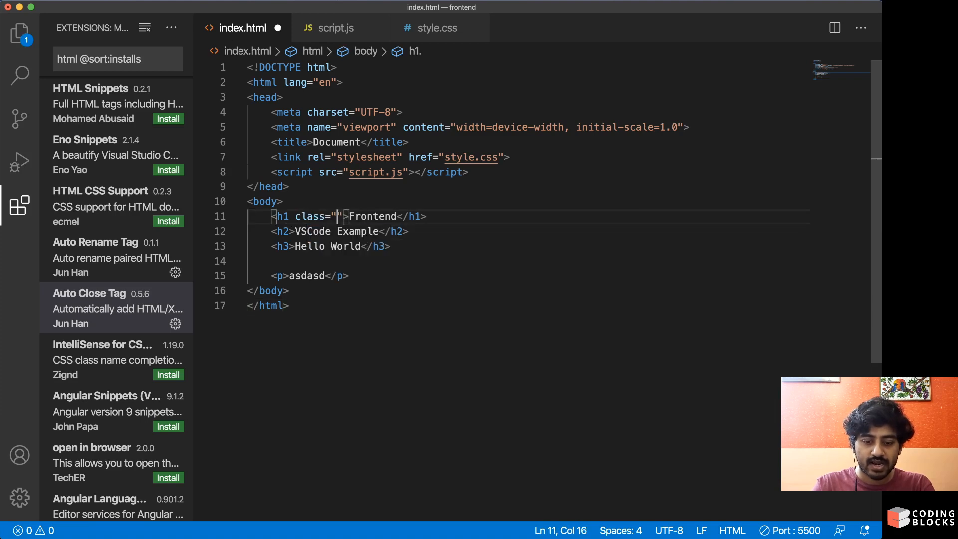
type("text-")
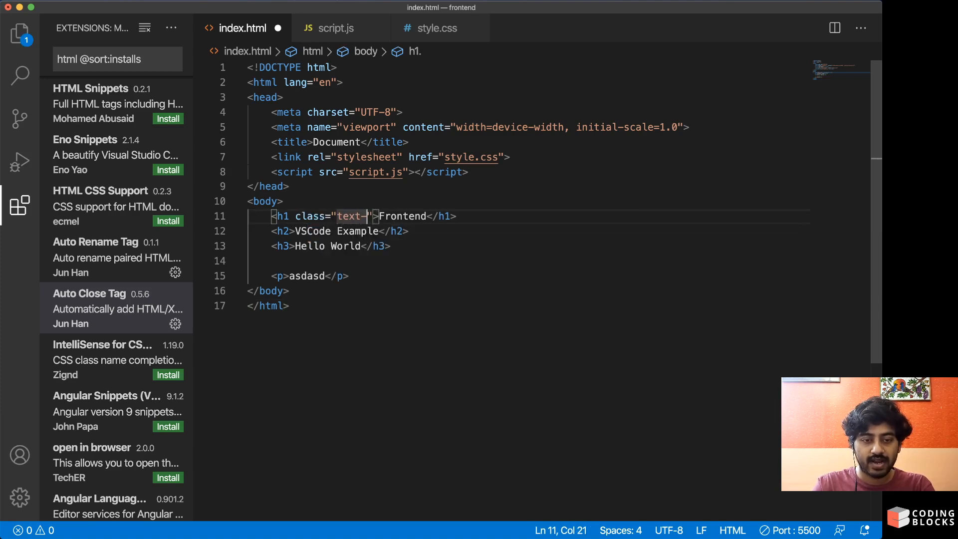
type("red")
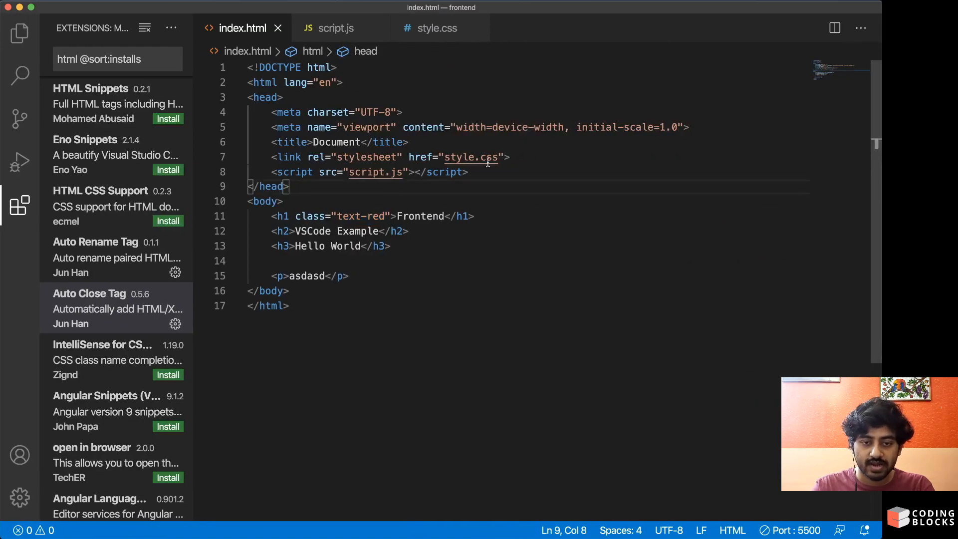
- Prefix the text-red rule in style.css with a dot to make it a class selector
left_click(436, 28)
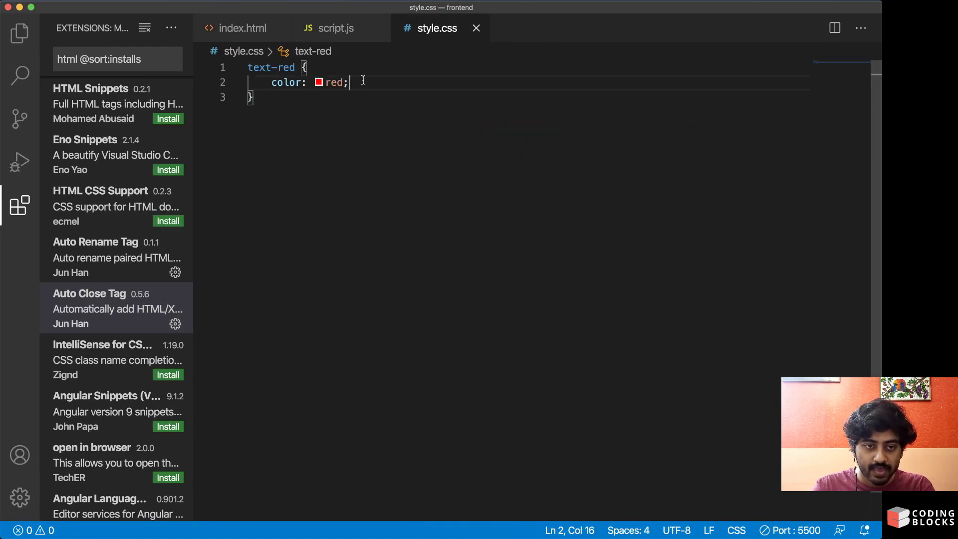
left_click(240, 28)
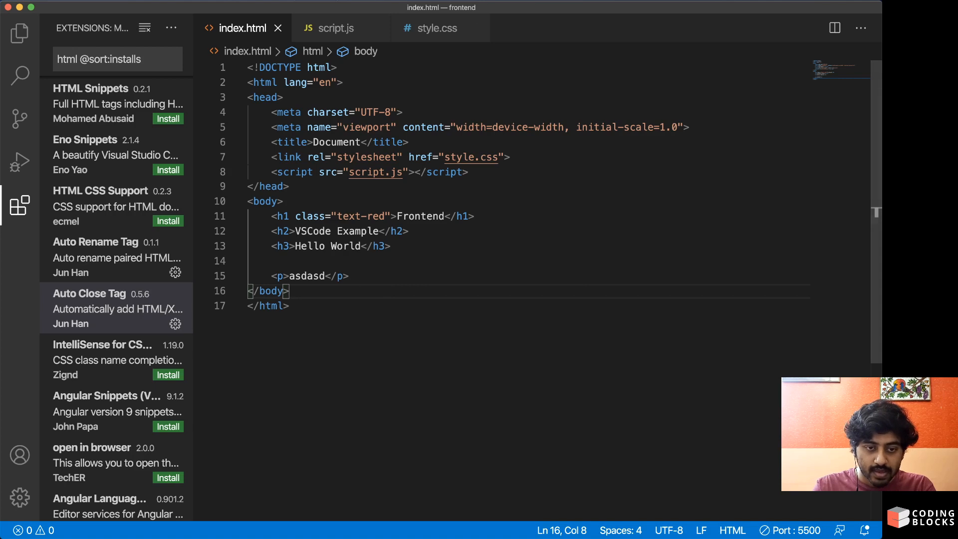
left_click(437, 28)
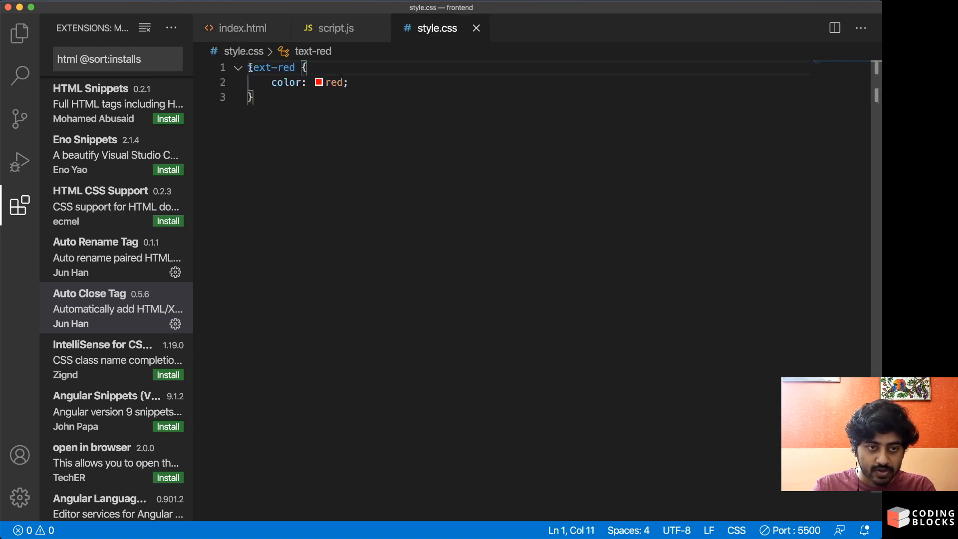
type(".")
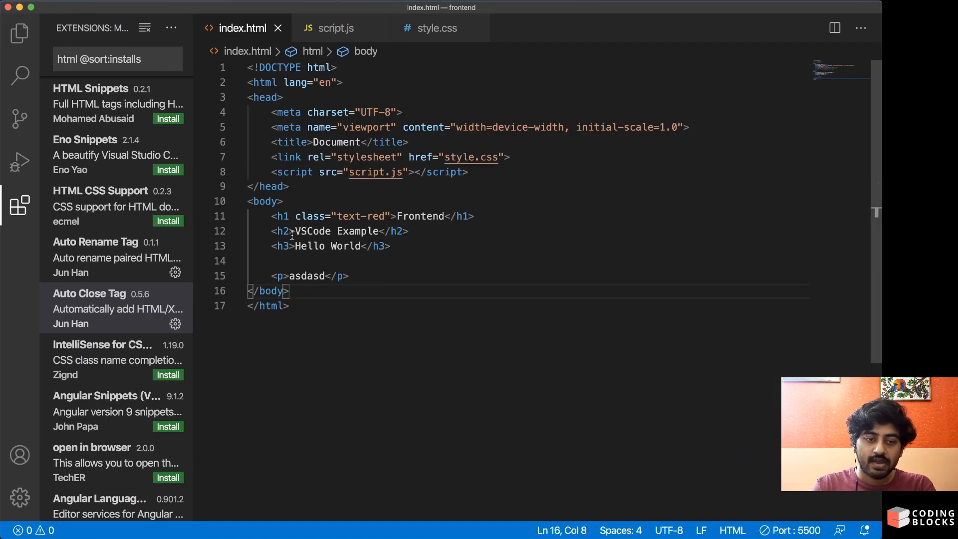
type("class=\"\"")
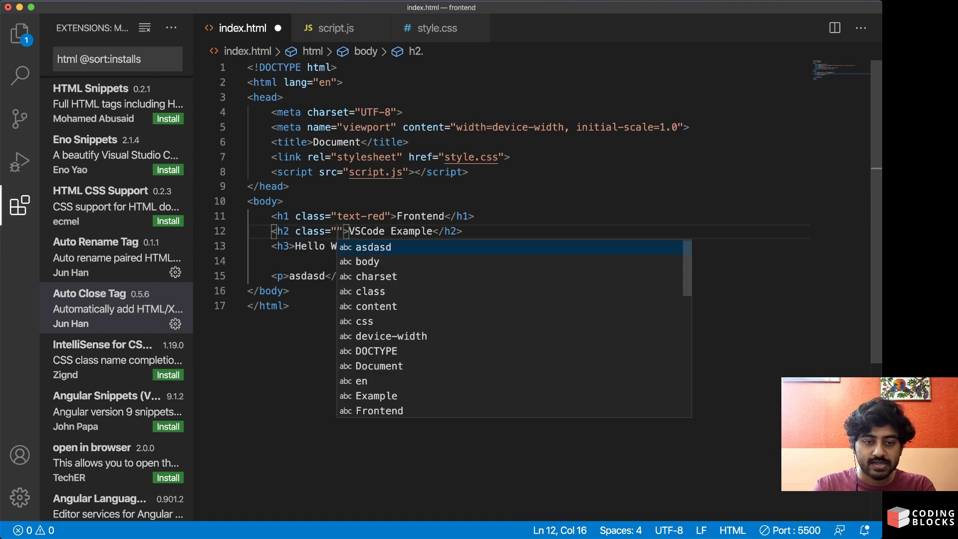
type("tel")
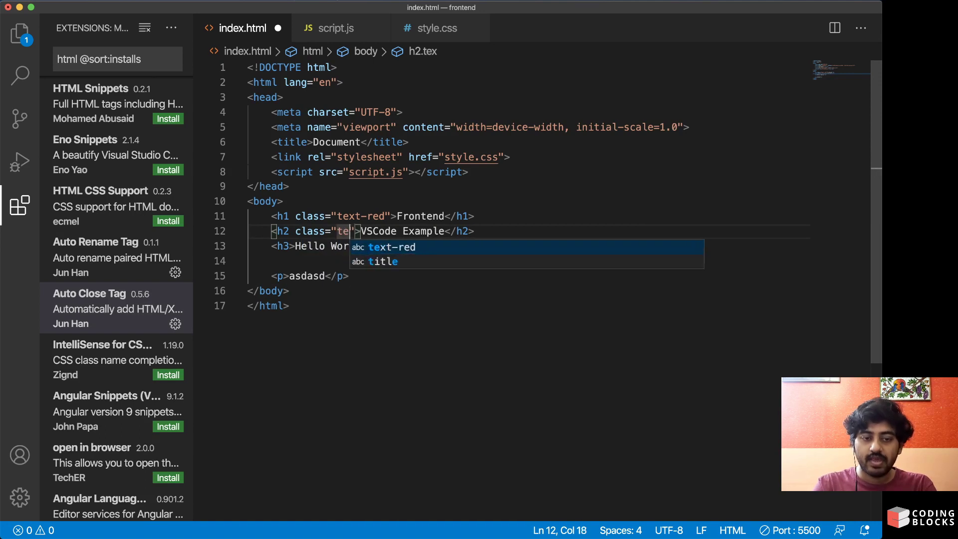
left_click(438, 28)
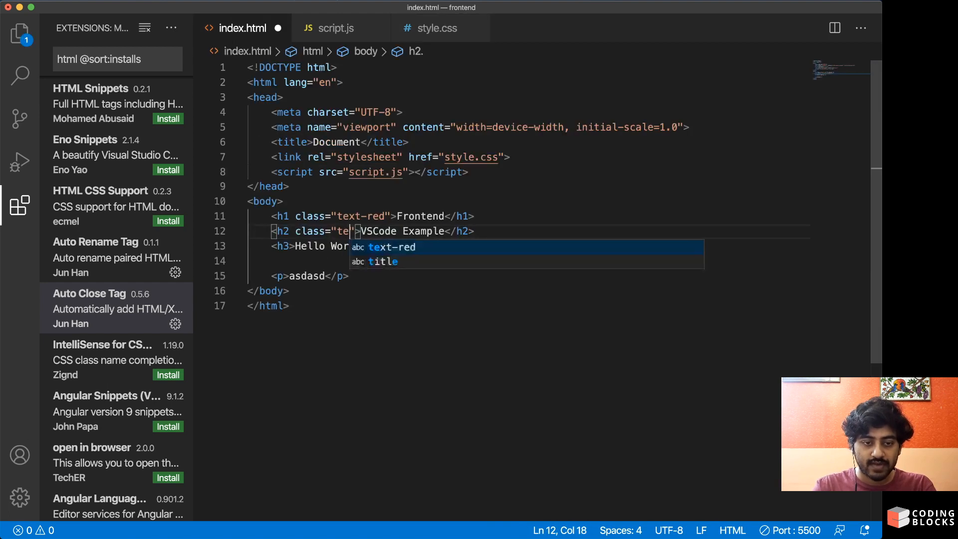
type("xt")
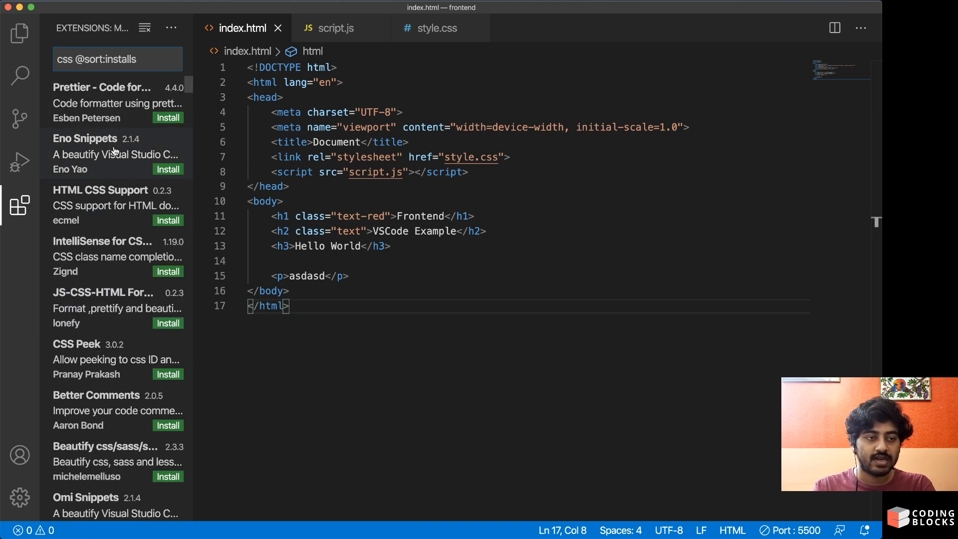
mouse_move(100, 205)
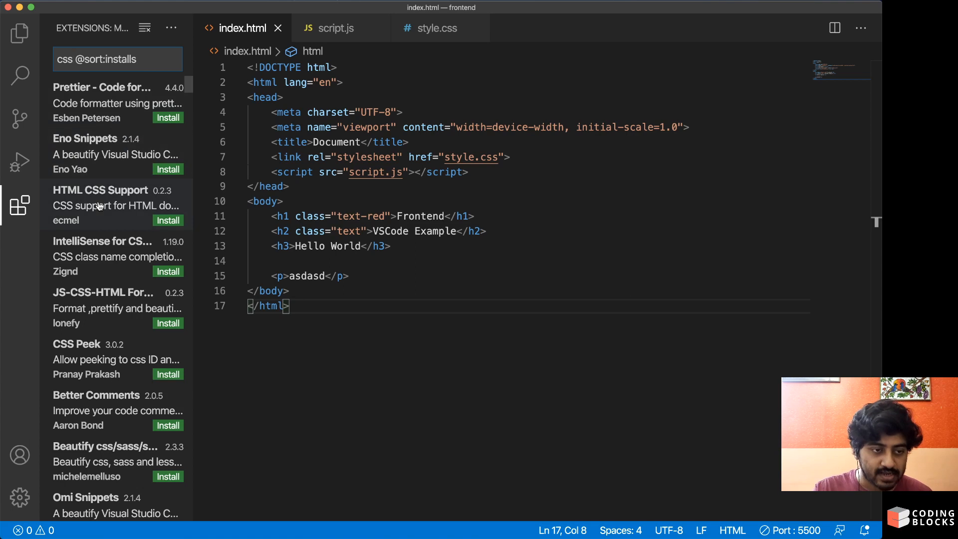
- Install IntelliSense for CSS class names in HTML and return to index.html
left_click(102, 241)
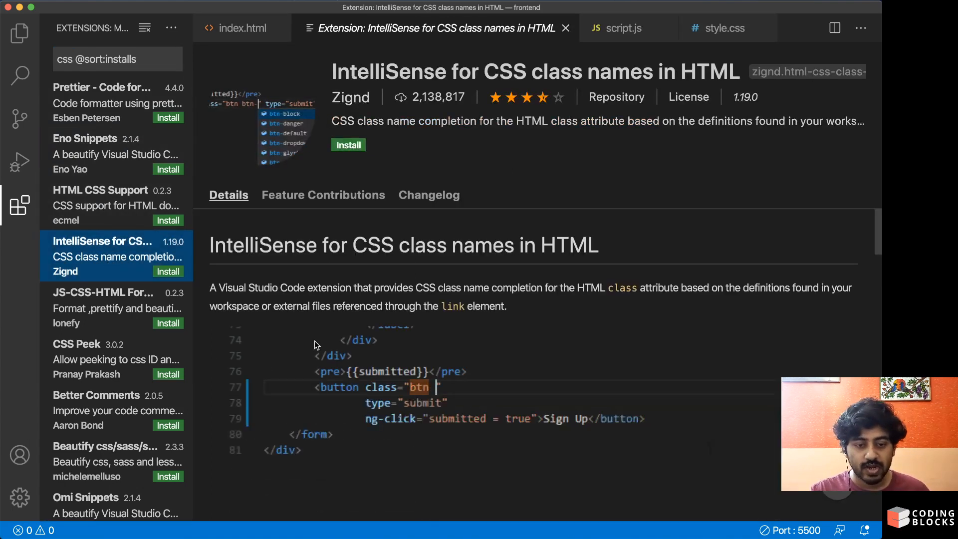
left_click(347, 145)
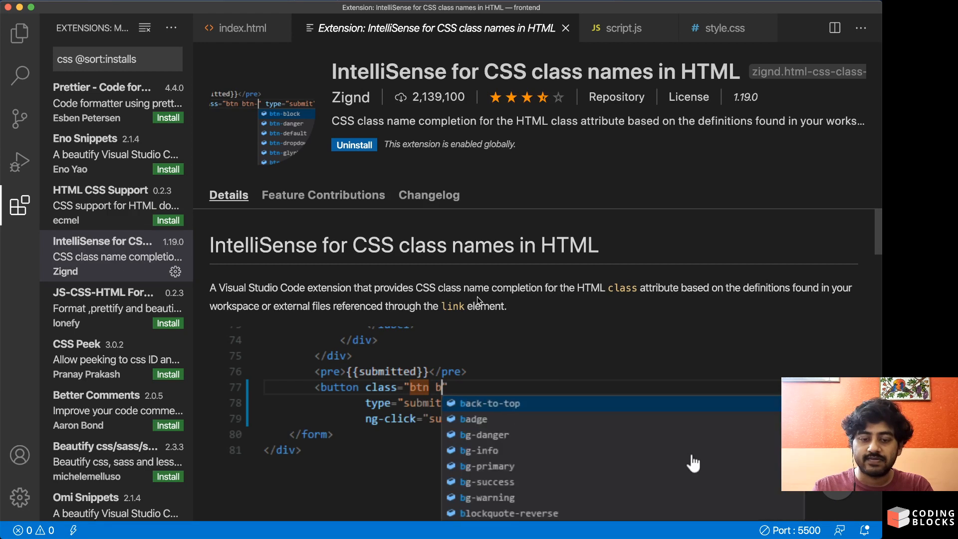
left_click(242, 28)
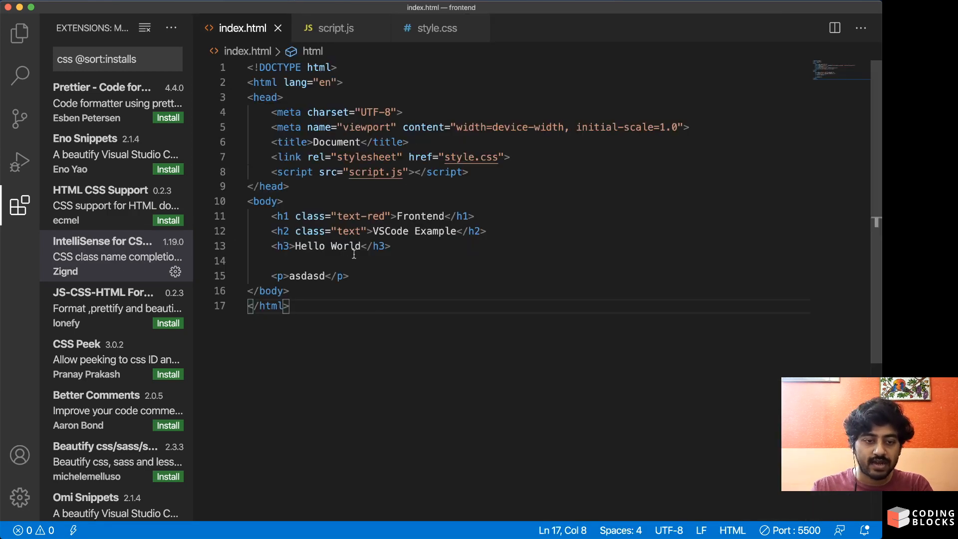
mouse_move(336, 369)
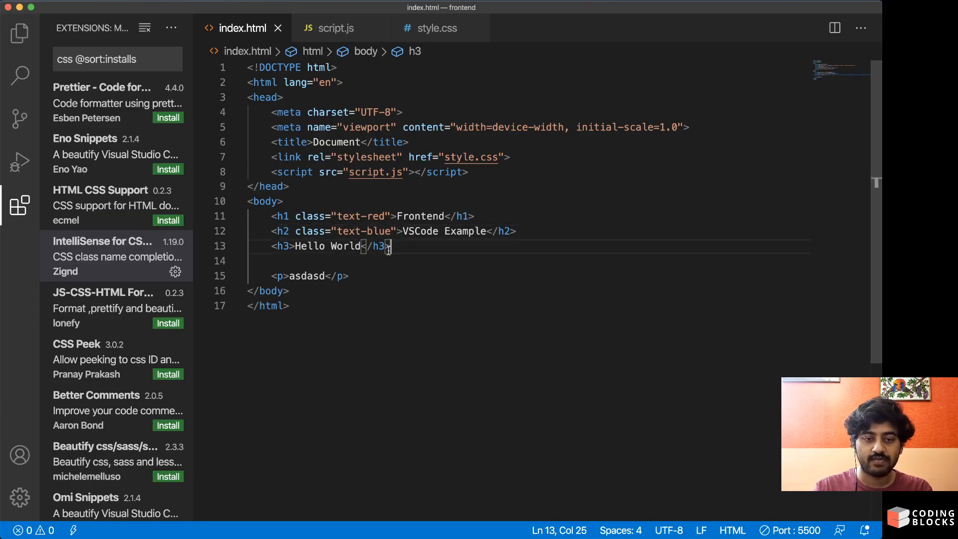
- Add .text-green and .text-blue colour rules to style.css and return to index.html
left_click(436, 28)
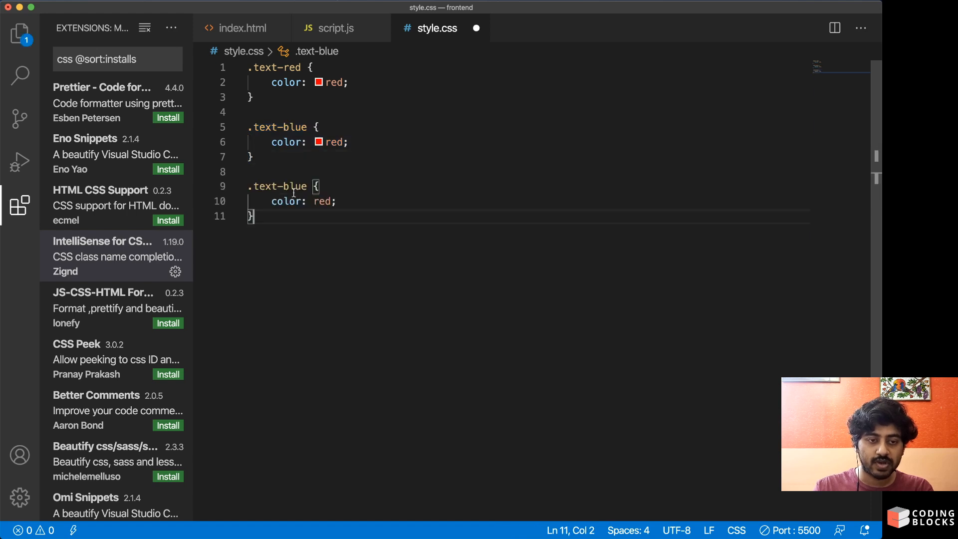
type("green")
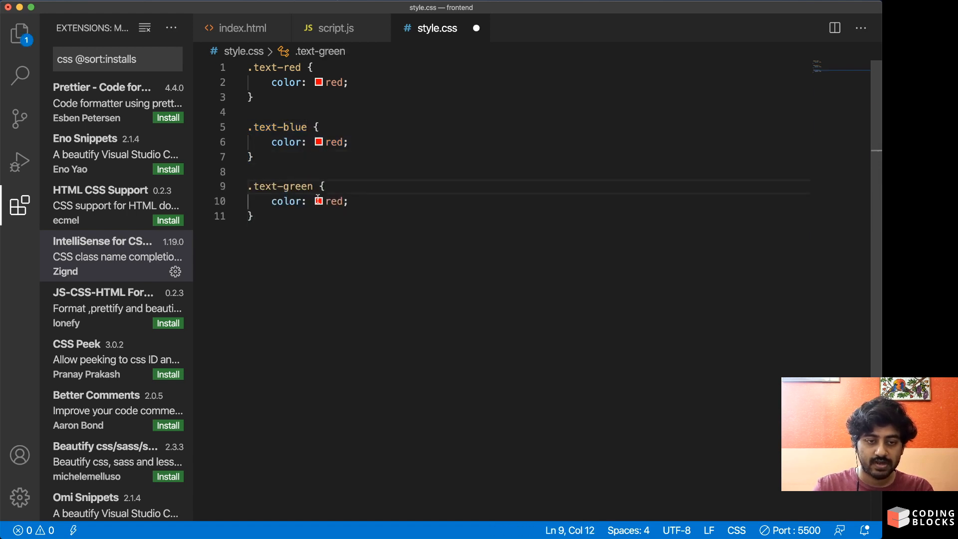
type("greeb")
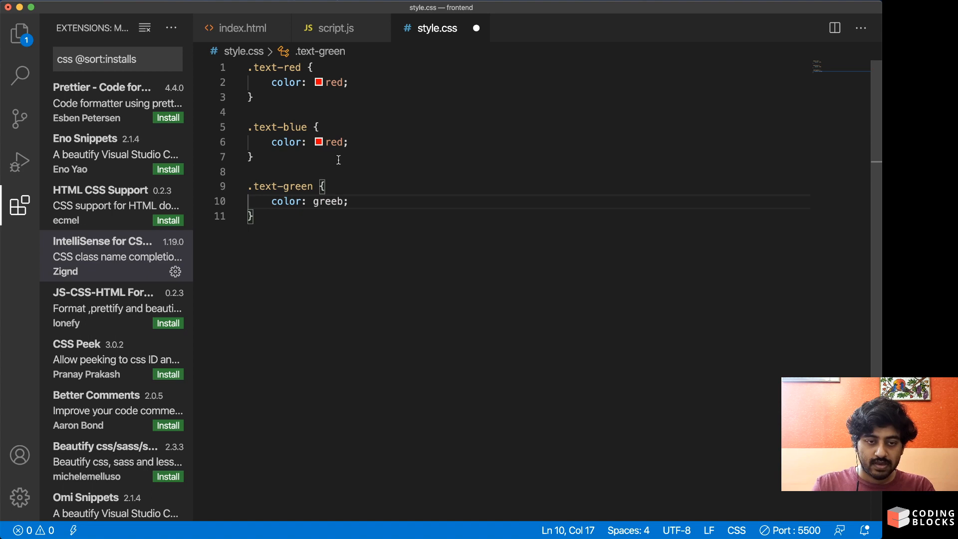
type("bl")
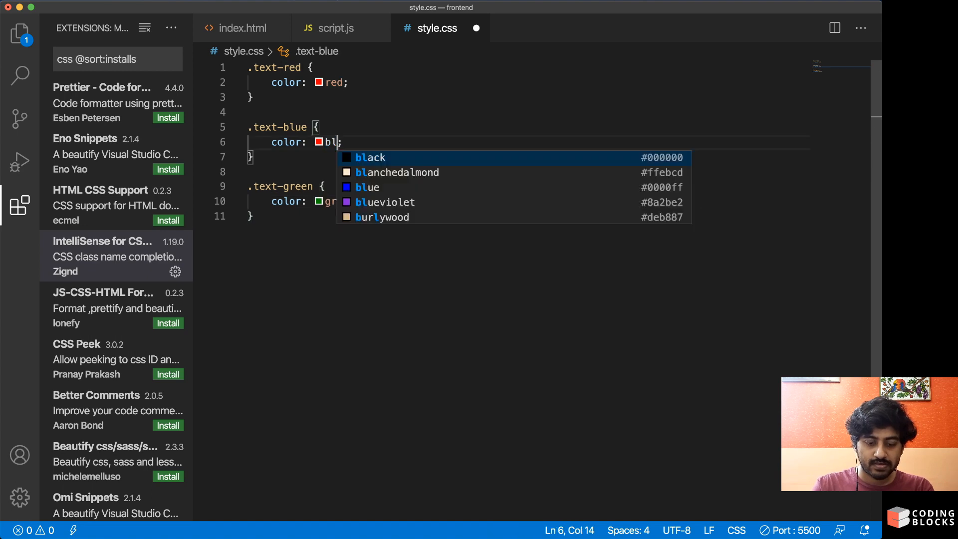
left_click(241, 28)
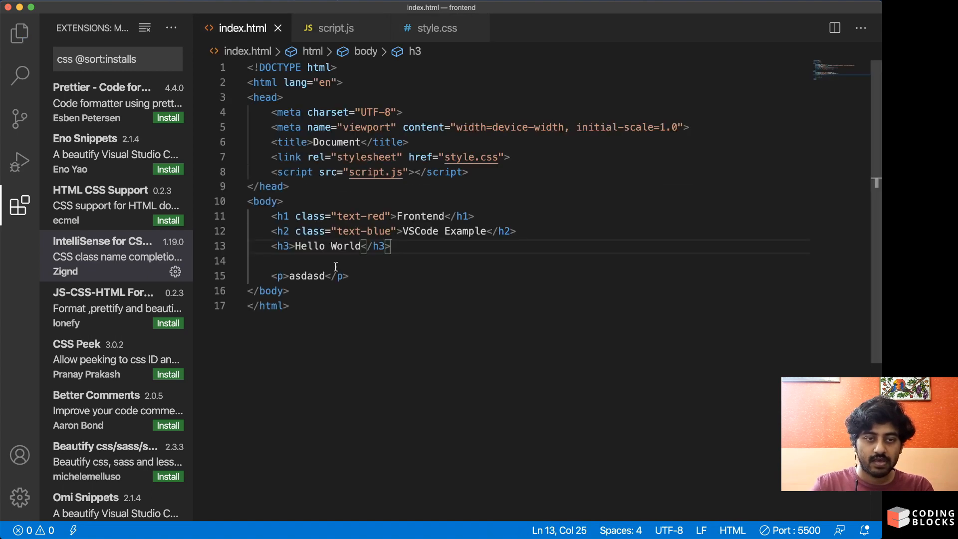
- Give the Hello World h3 class="text-green" via the IntelliSense suggestion and save index.html
type("cll")
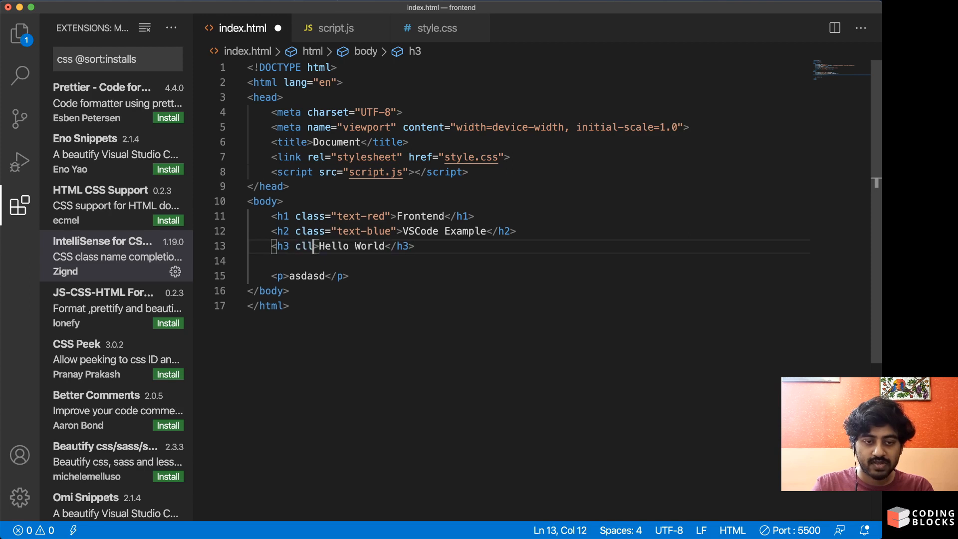
type("ass=\"")
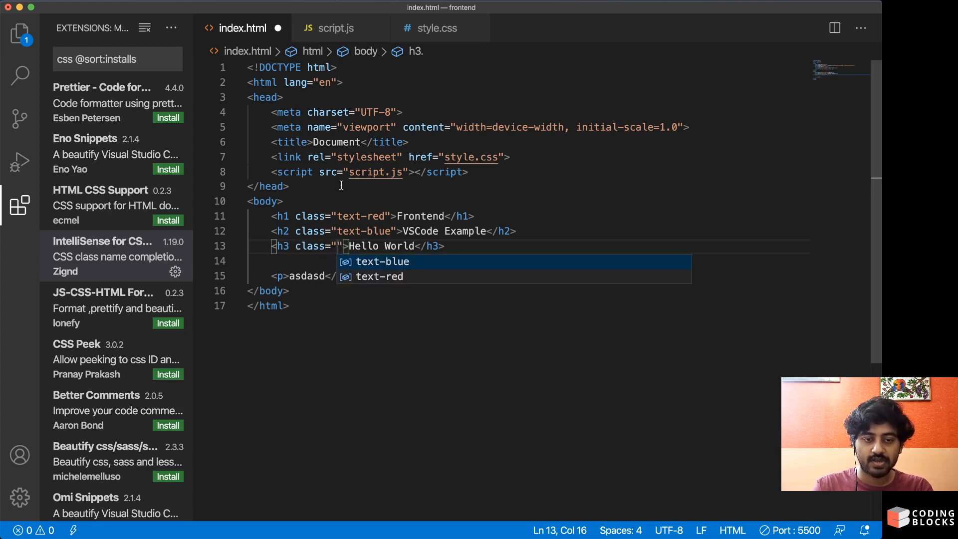
mouse_move(375, 268)
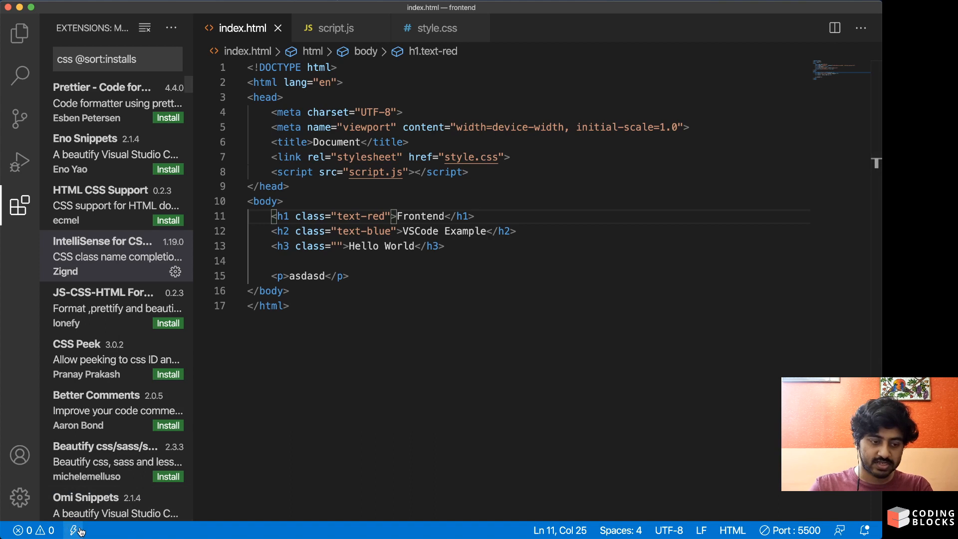
type("te")
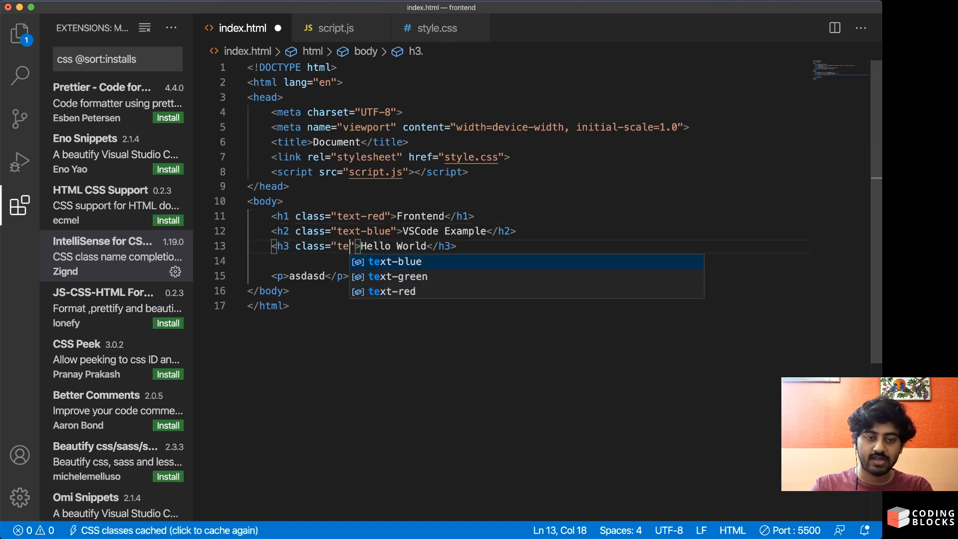
left_click(399, 277)
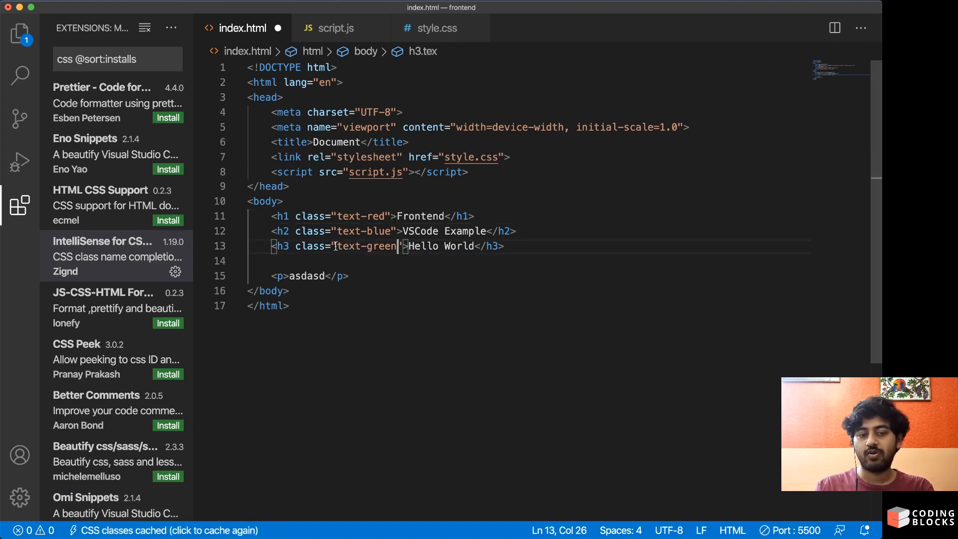
left_click(268, 305)
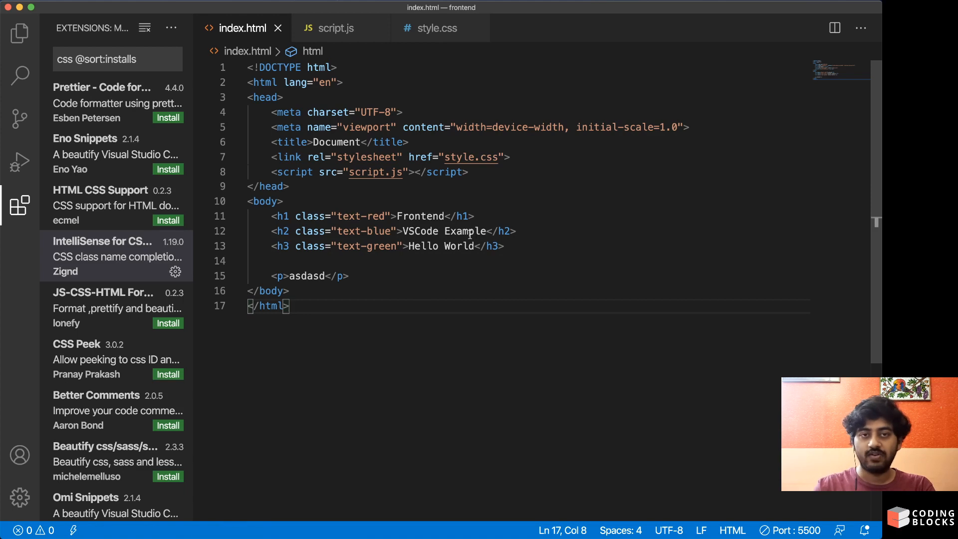
mouse_move(434, 196)
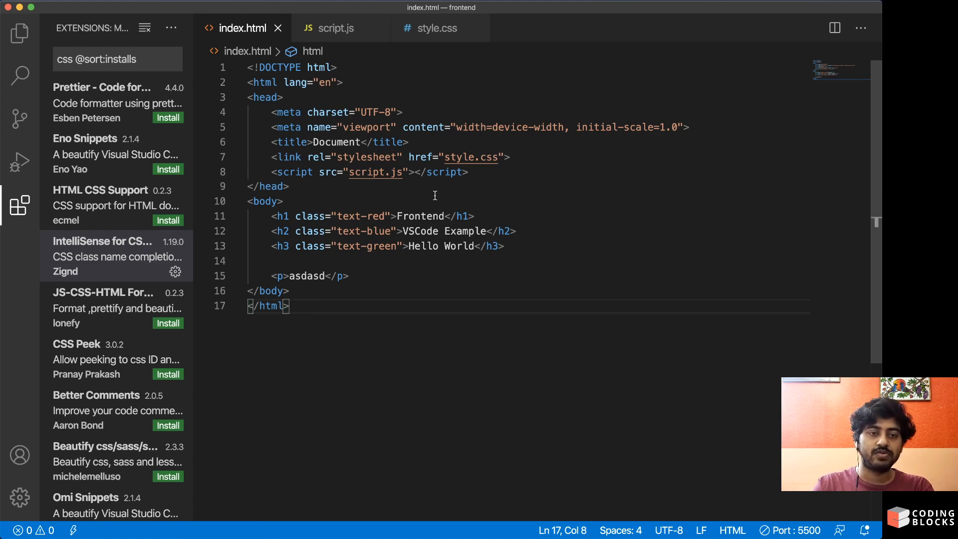